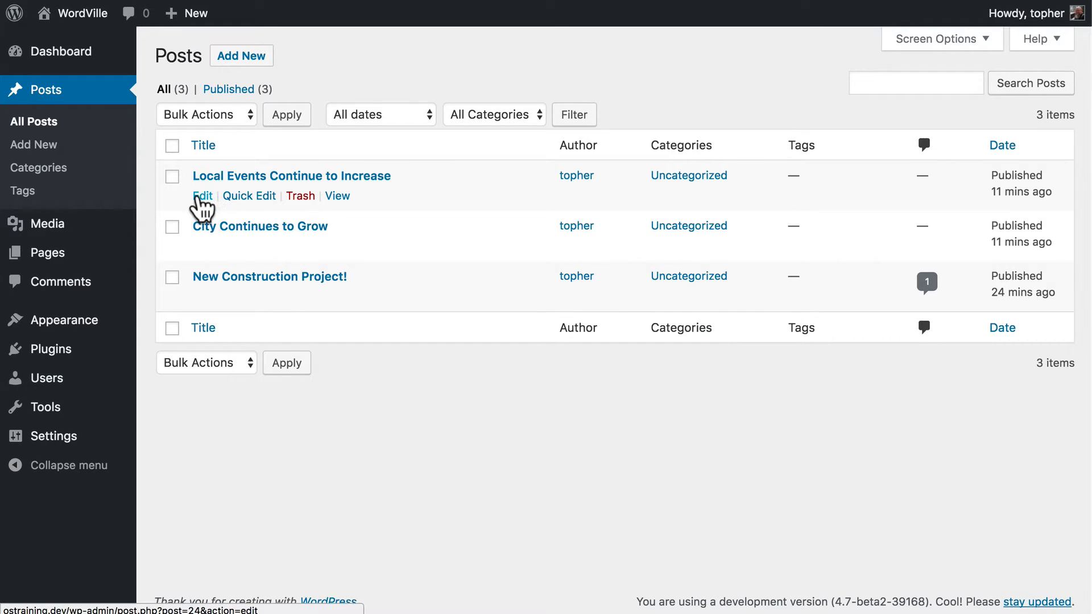
Bring up the Local Events Continue to Increase post in the editor and scroll to its Categories box
left_click(202, 195)
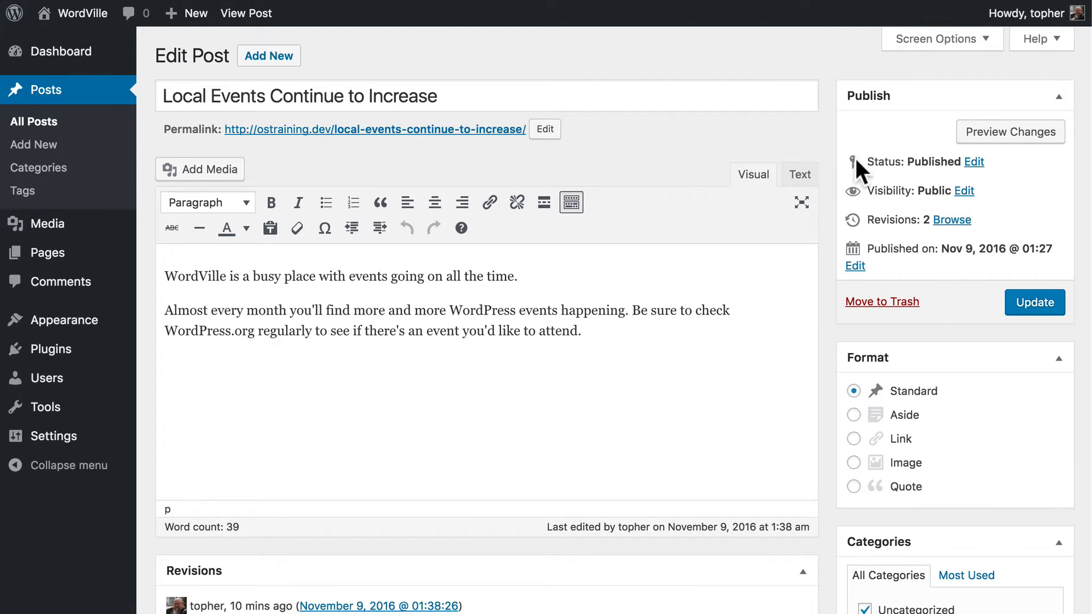
scroll("down", 3)
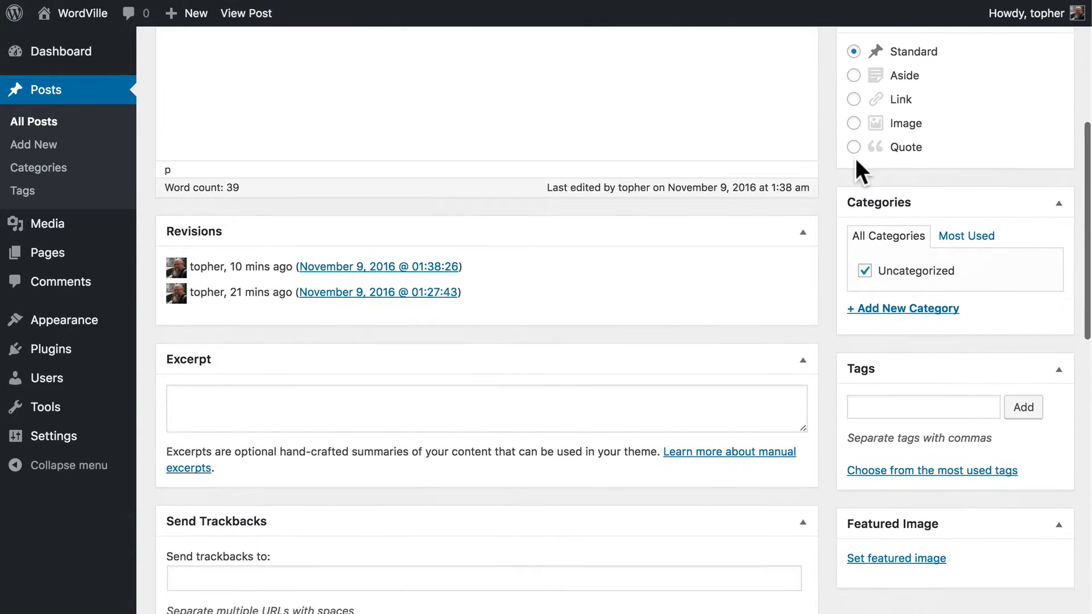
scroll("down", 3)
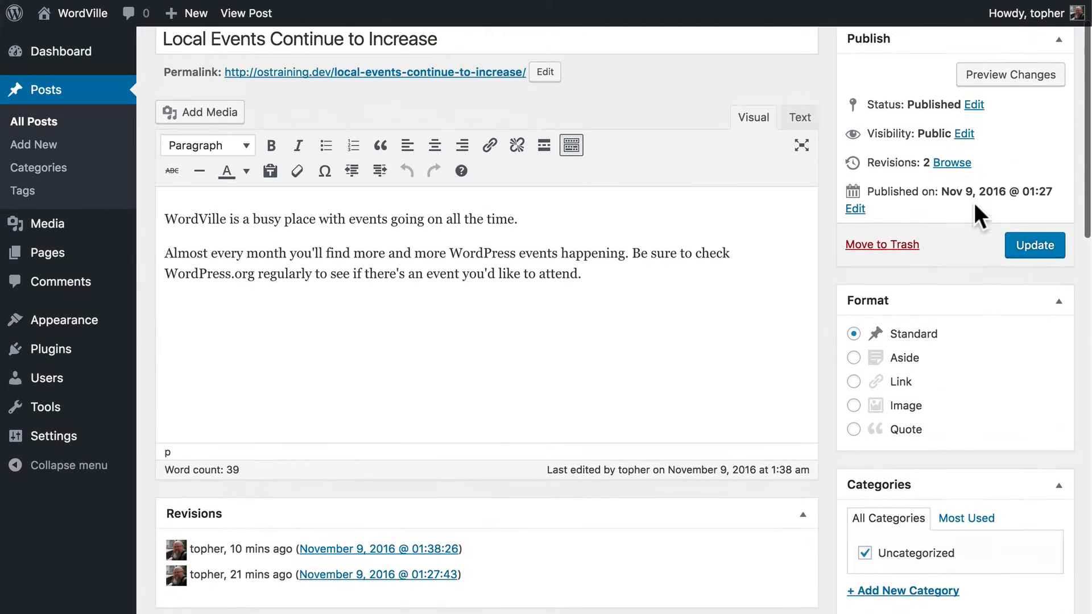
Create an Events category for the post, drop Uncategorized, and update the post
scroll("down", 3)
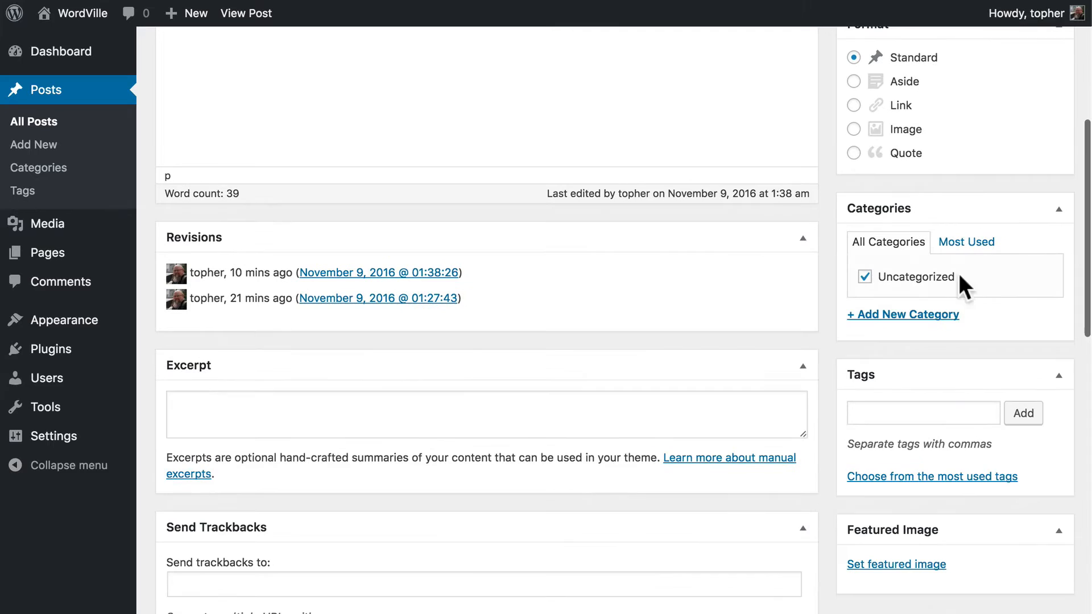
left_click(904, 314)
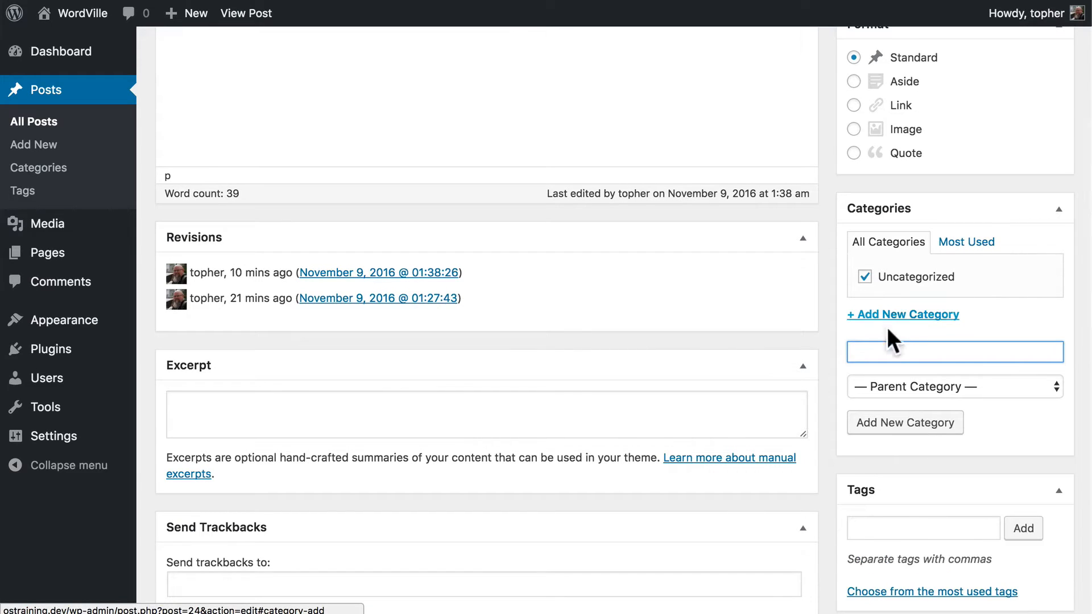
type("Eve")
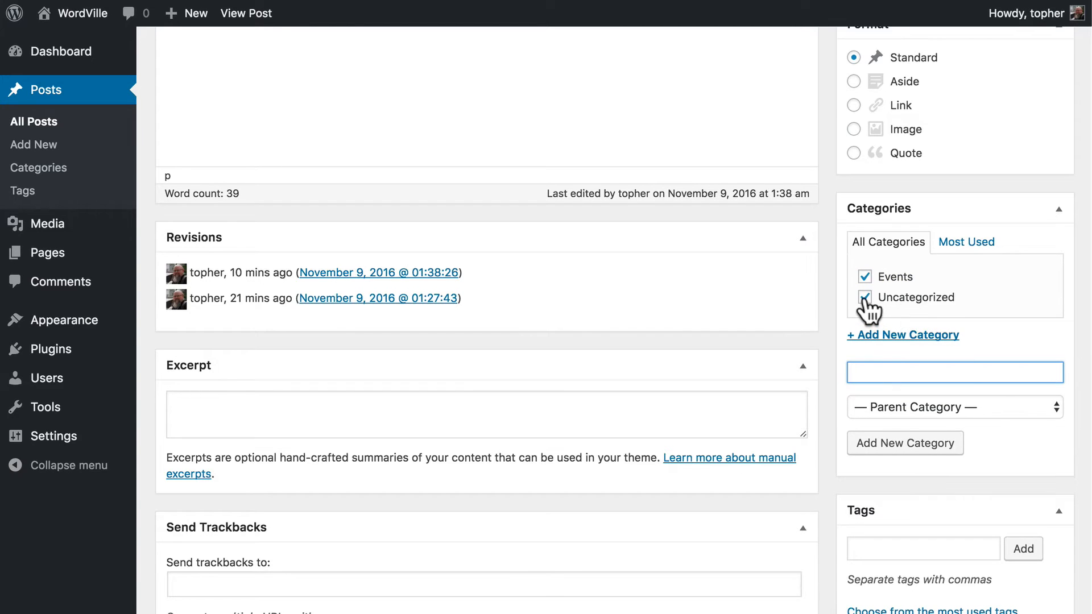
left_click(865, 297)
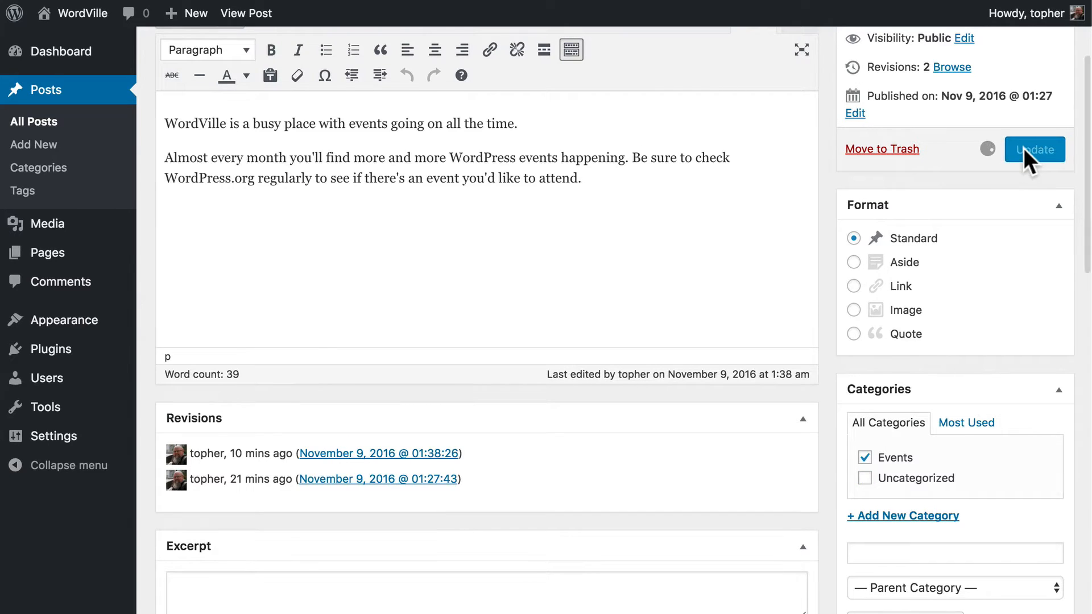
left_click(1034, 149)
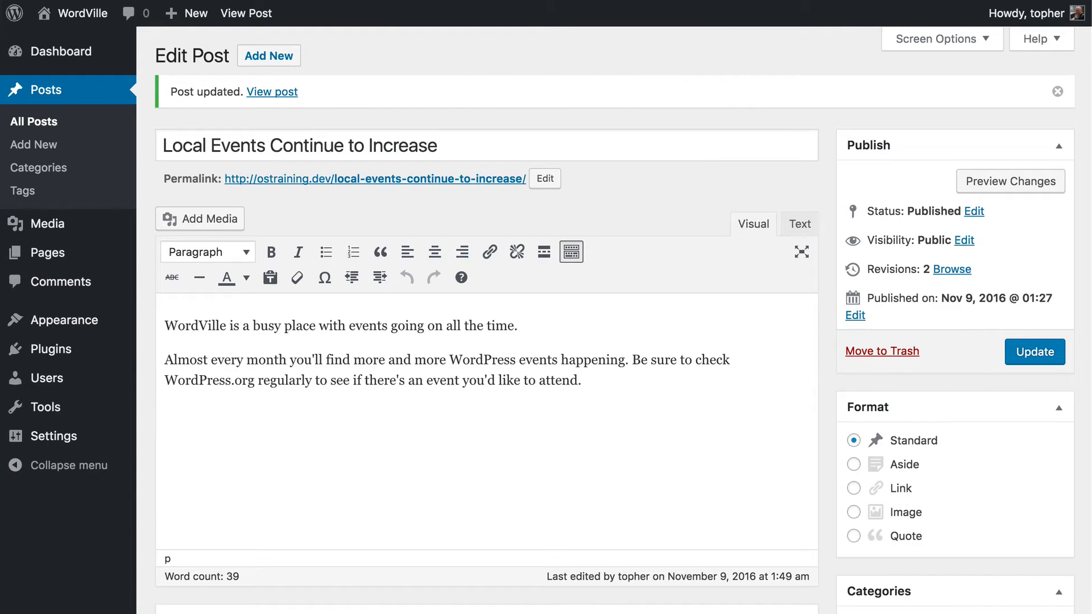
left_click(271, 91)
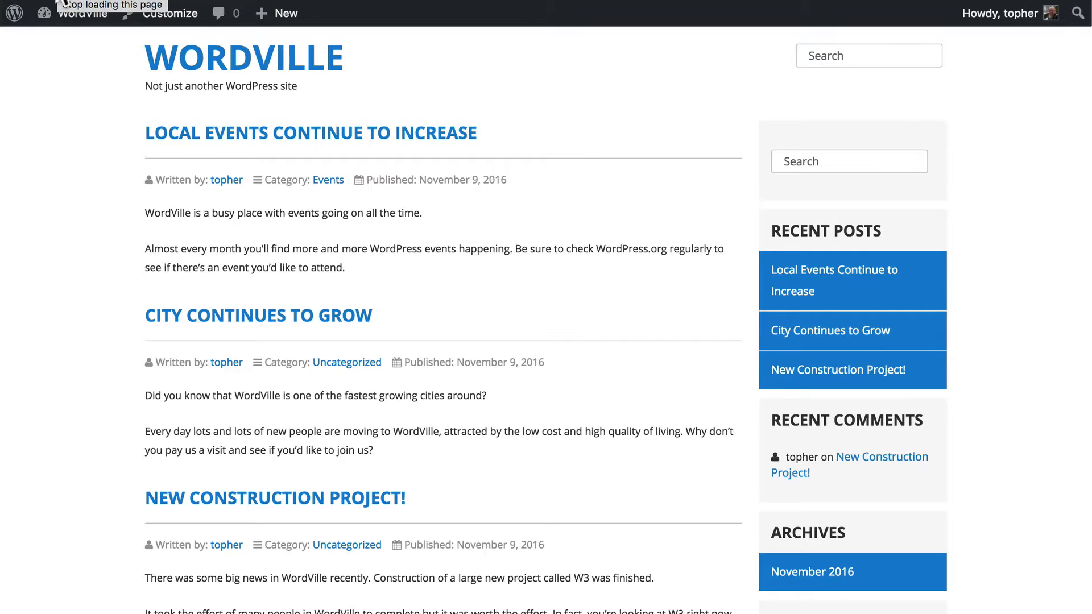
mouse_move(327, 180)
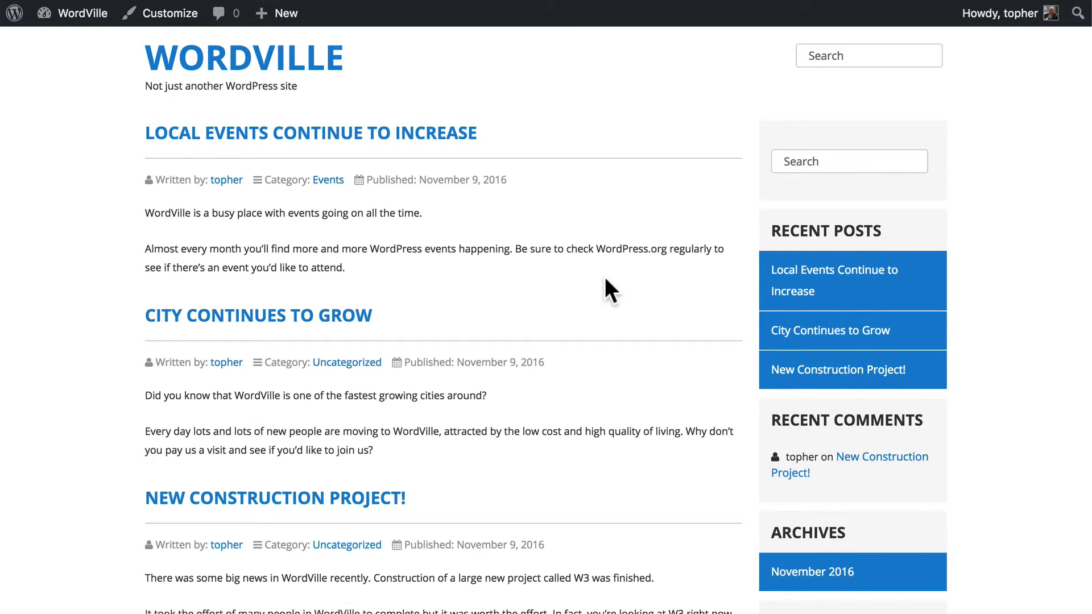
scroll("down", 3)
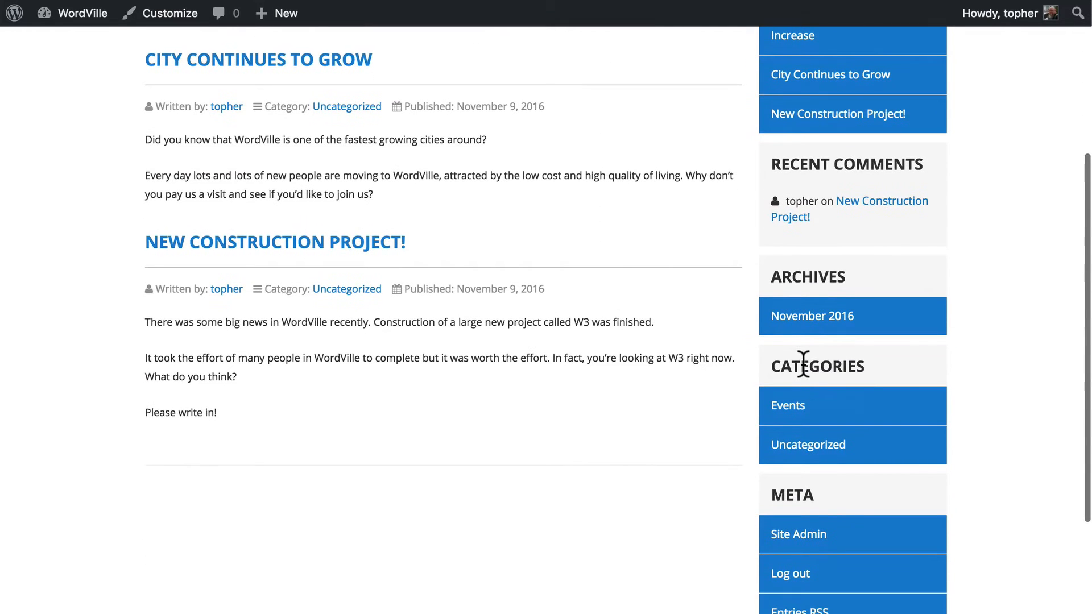
mouse_move(787, 405)
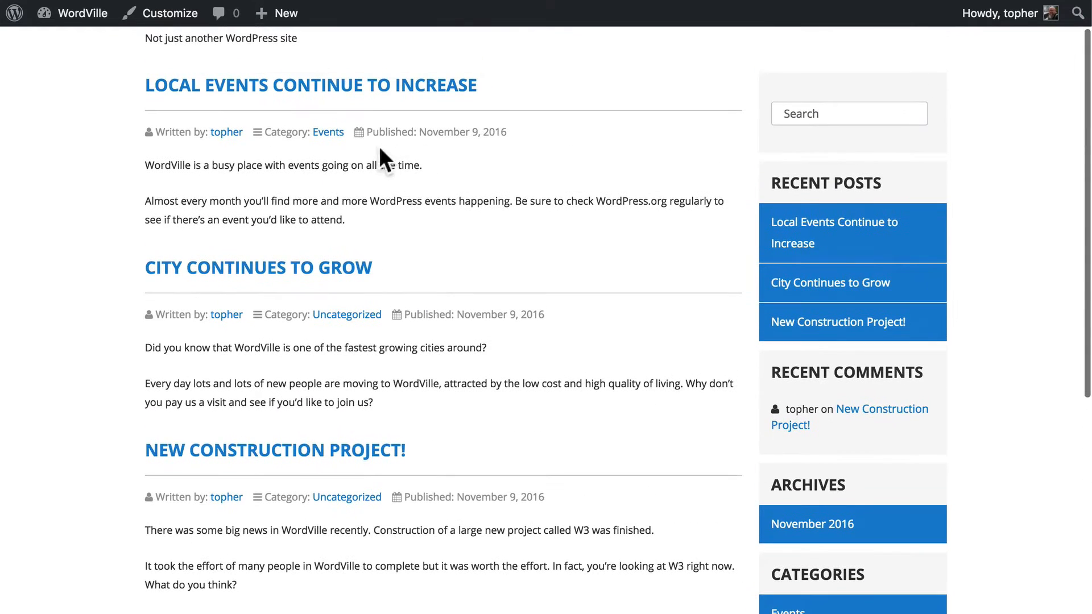
left_click(328, 132)
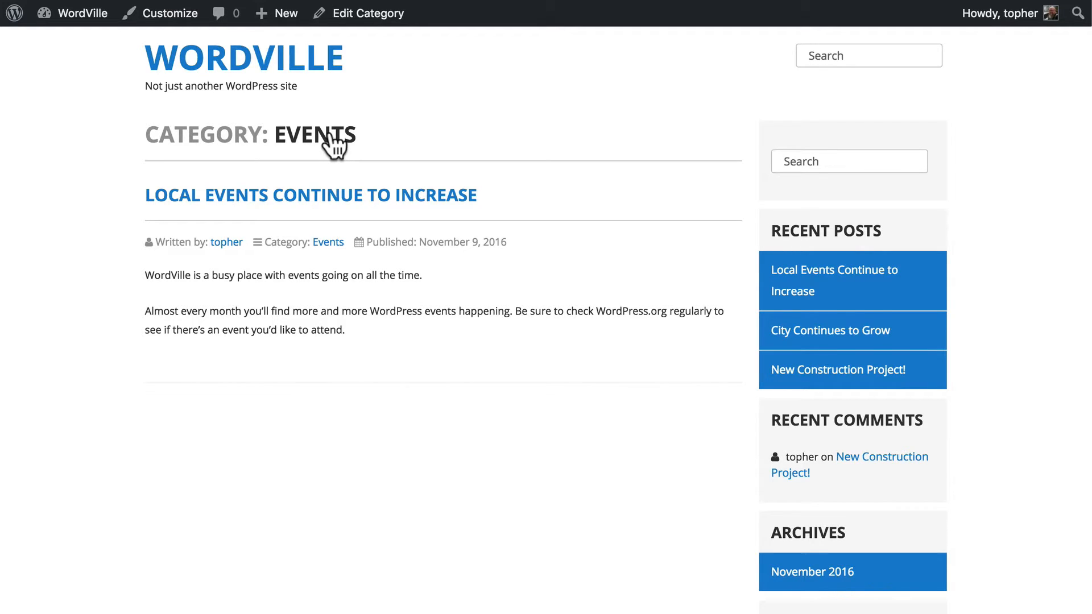
scroll("down", 3)
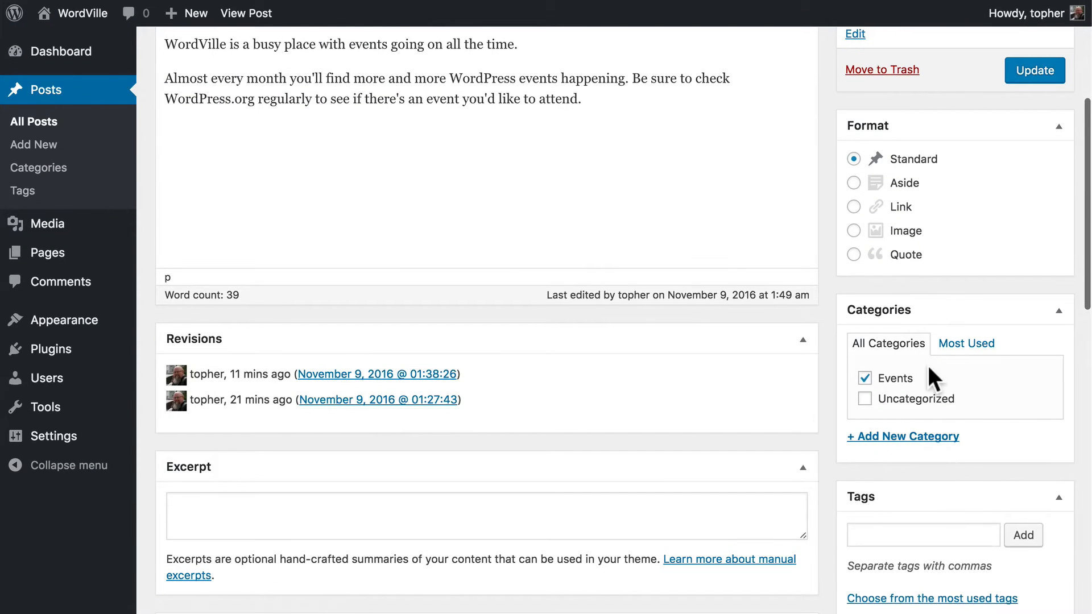
Add a Music category with Events as its parent, assign it to the post, and update
left_click(903, 435)
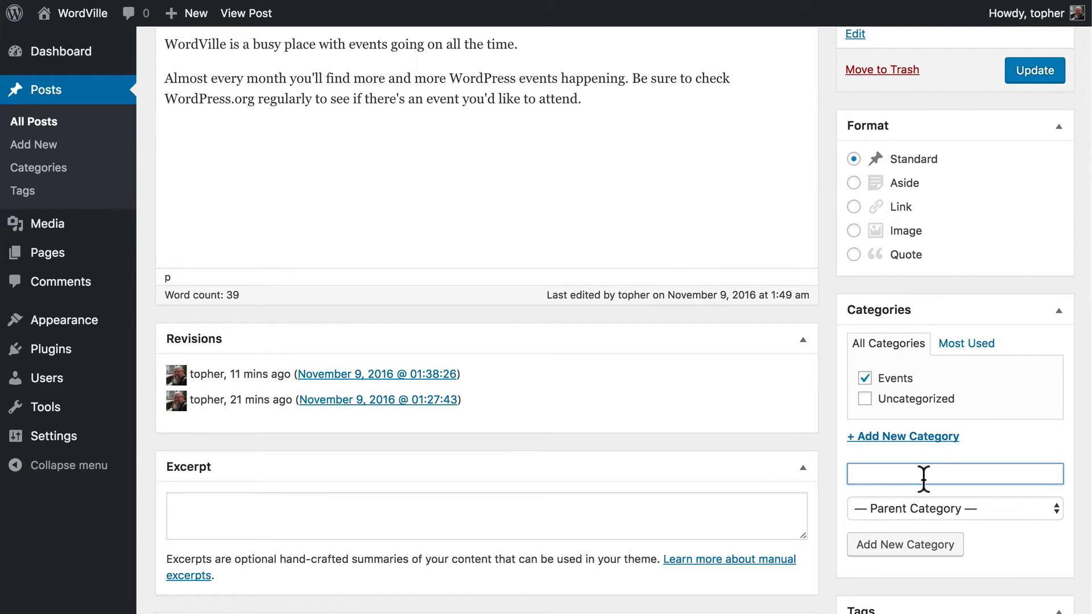
type("Musi")
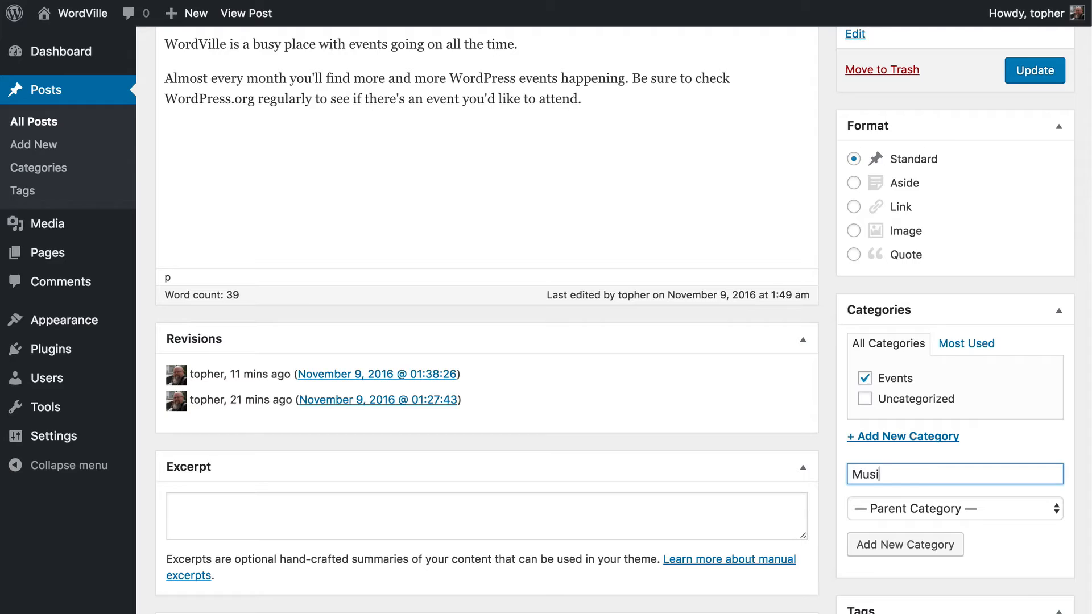
type("c")
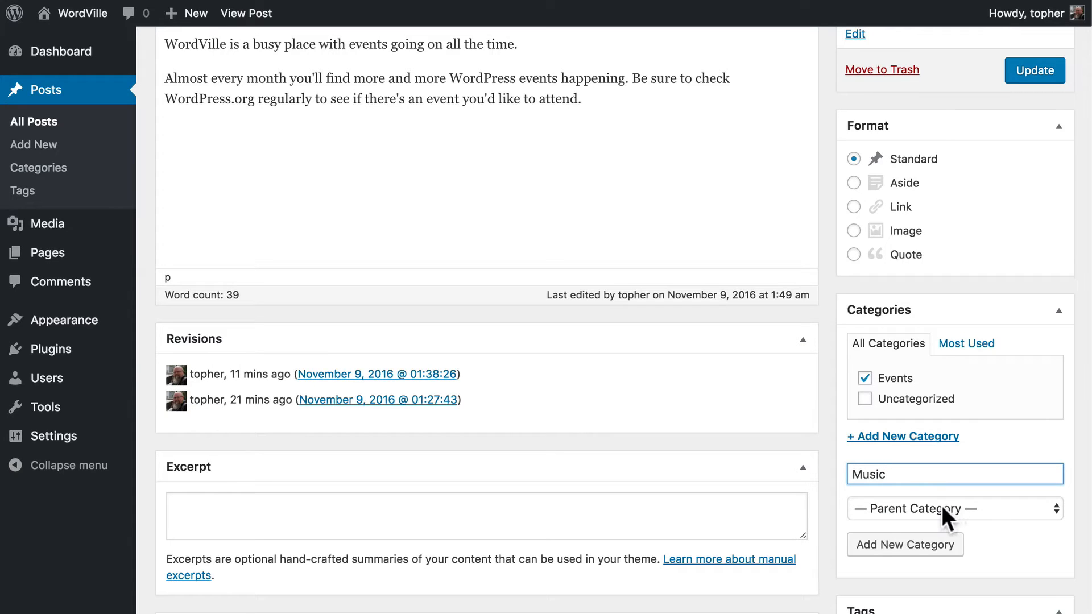
left_click(955, 508)
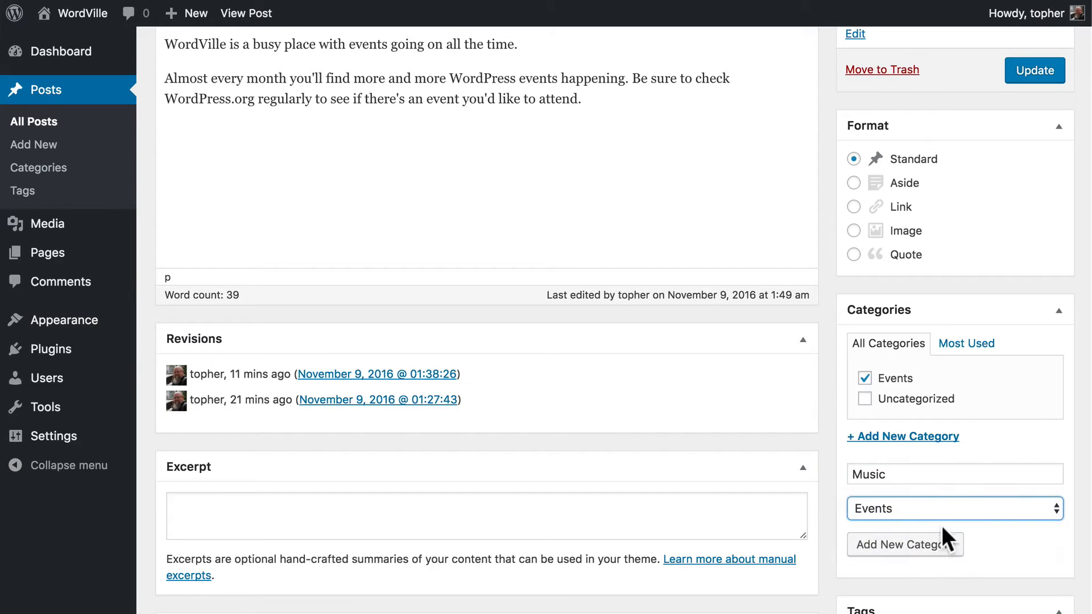
left_click(904, 544)
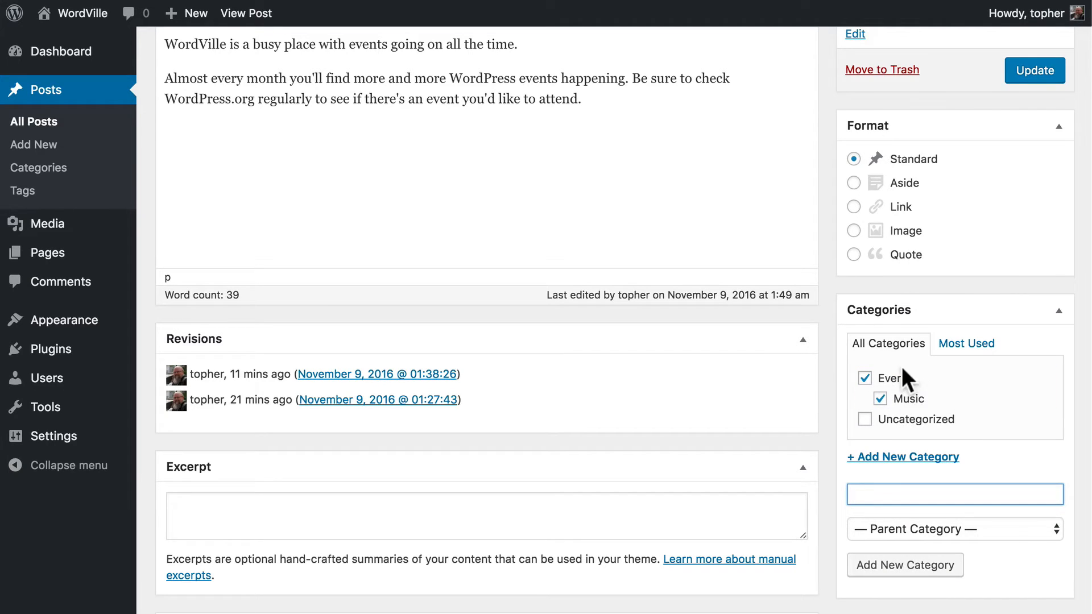
left_click(1034, 71)
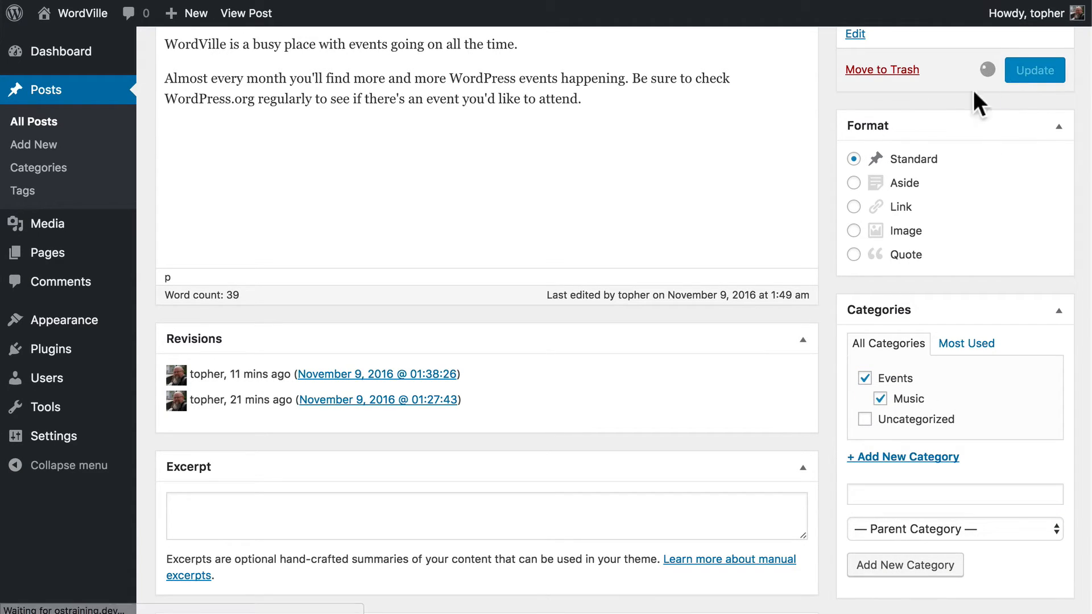
left_click(245, 13)
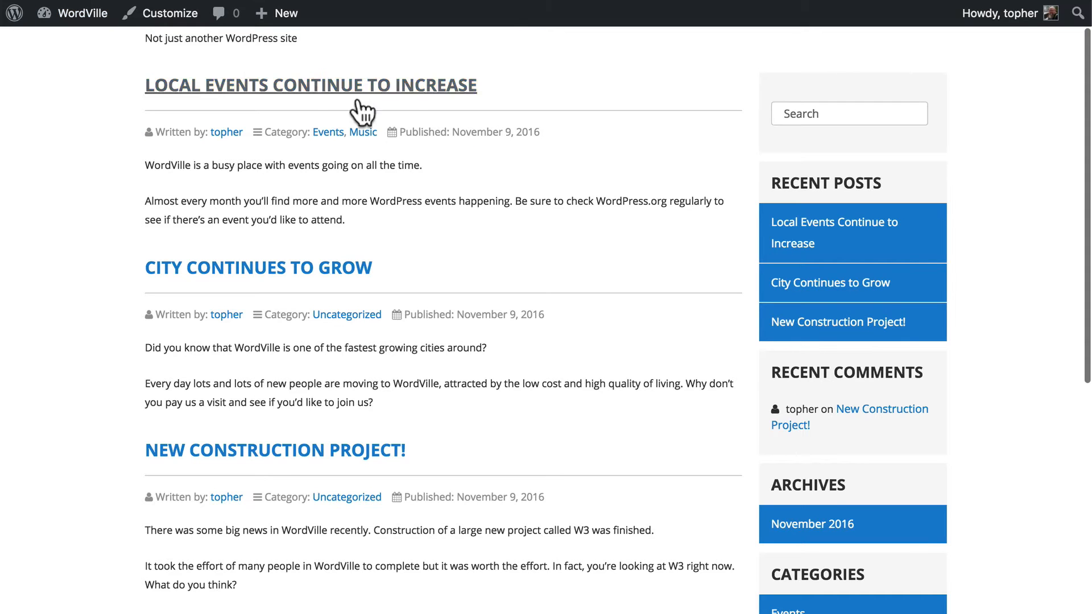
mouse_move(355, 144)
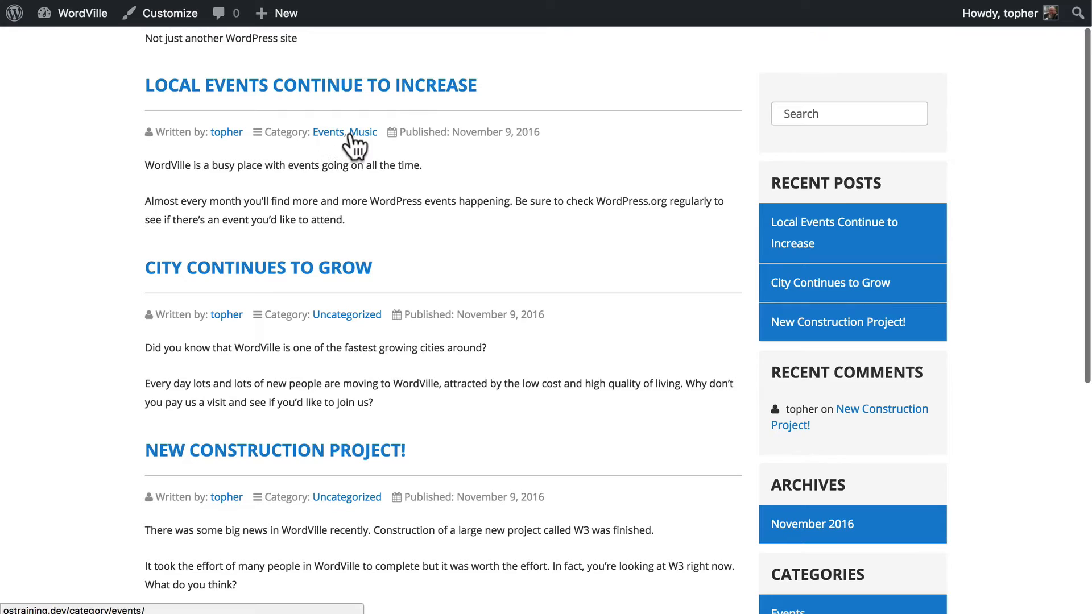
Scroll the live site to the Categories widget showing Music with Events and Uncategorized
scroll("down", 3)
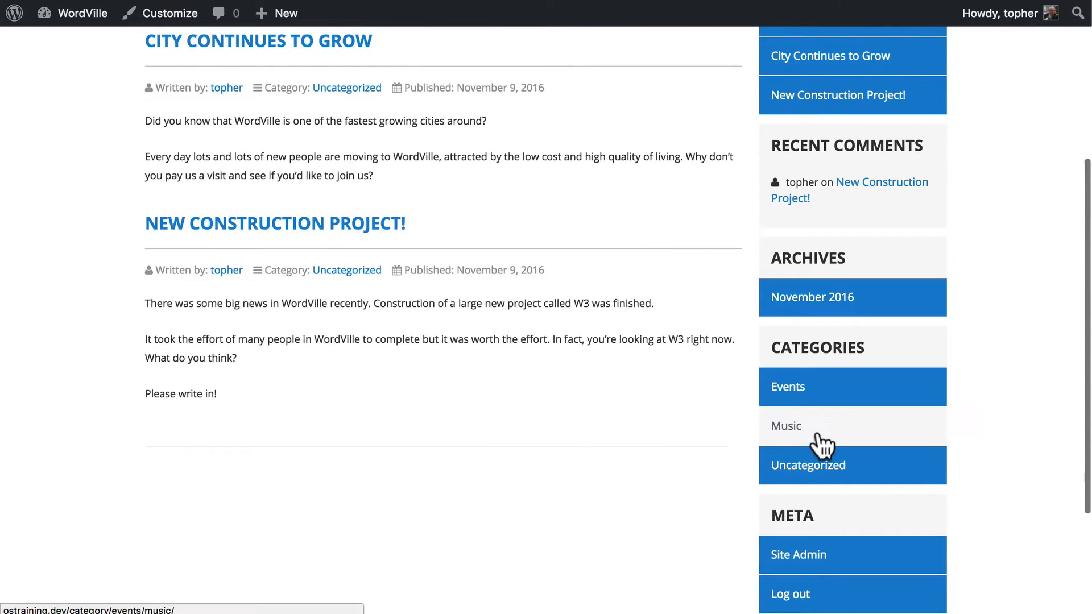
mouse_move(640, 292)
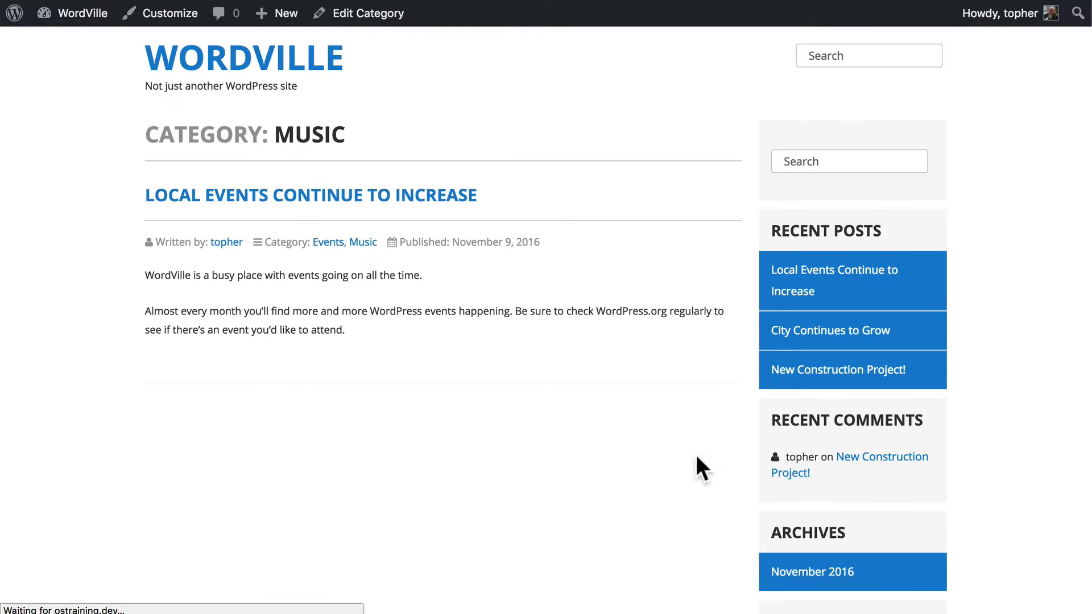
mouse_move(539, 204)
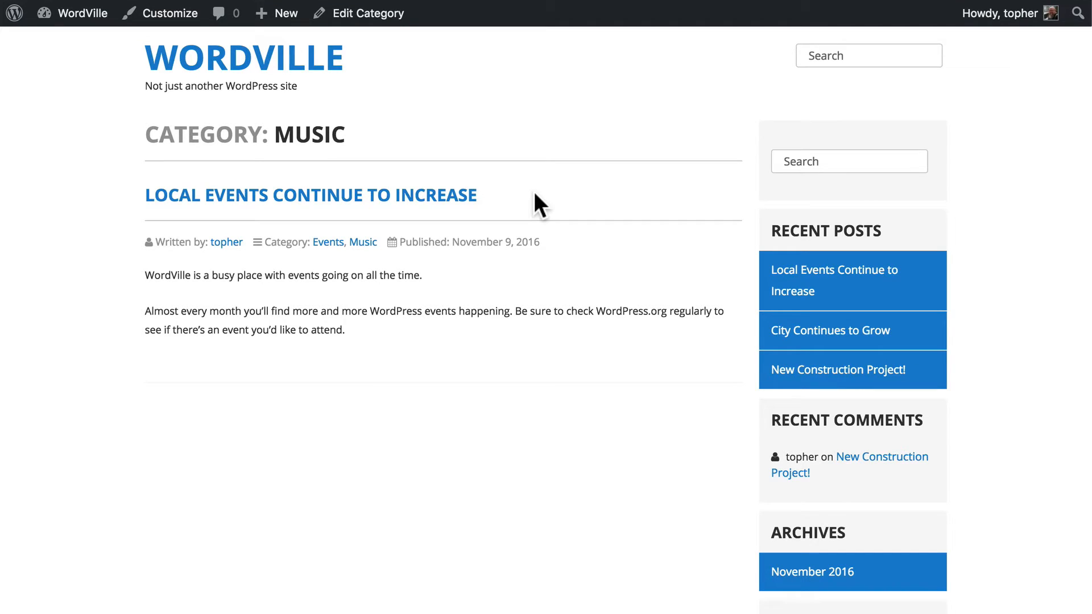
mouse_move(496, 143)
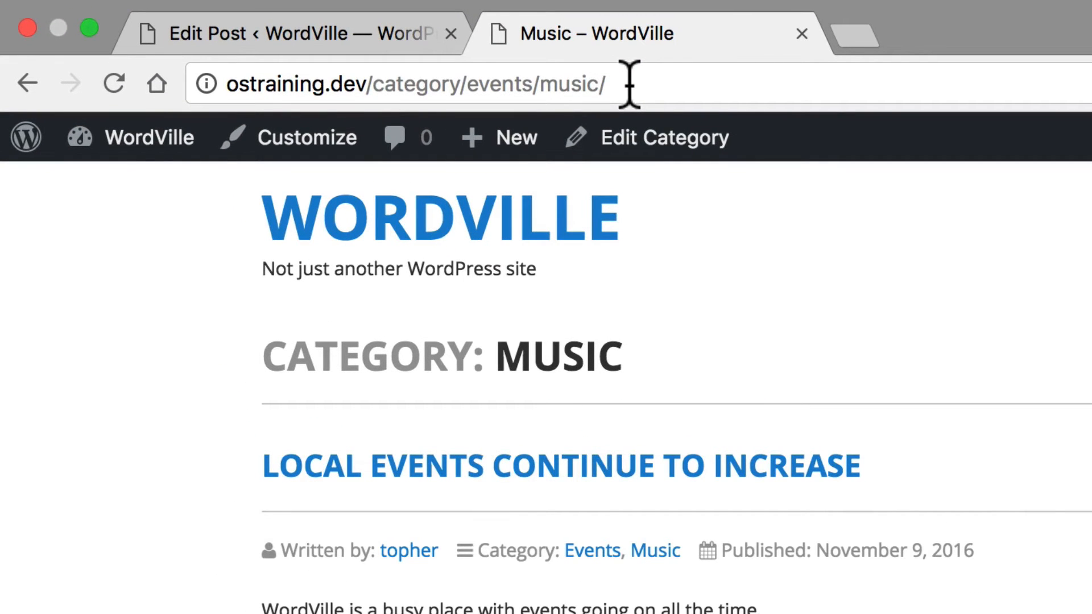
mouse_move(467, 83)
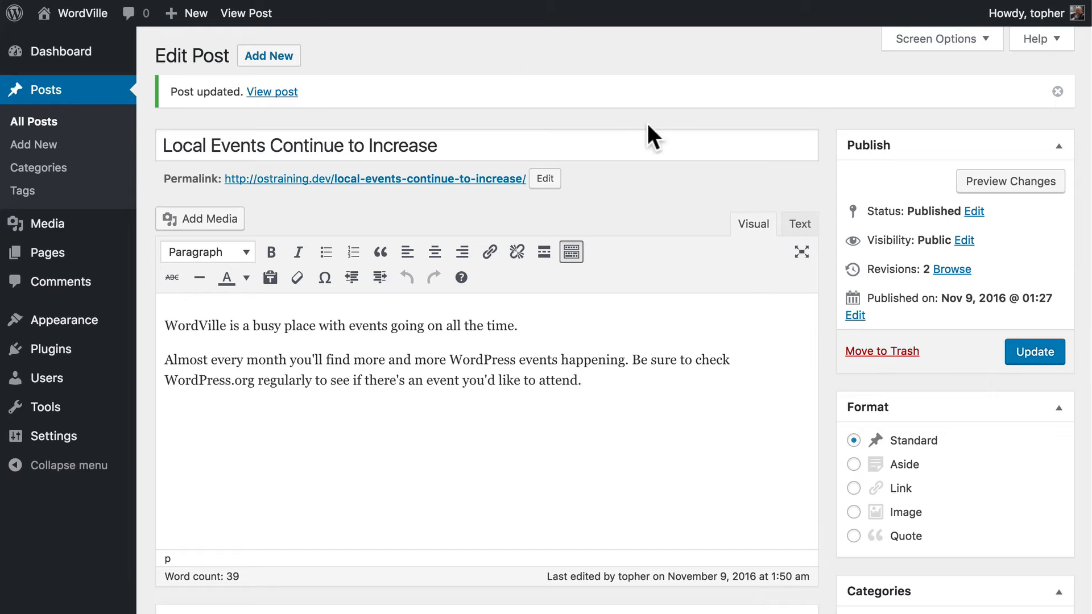
mouse_move(846, 394)
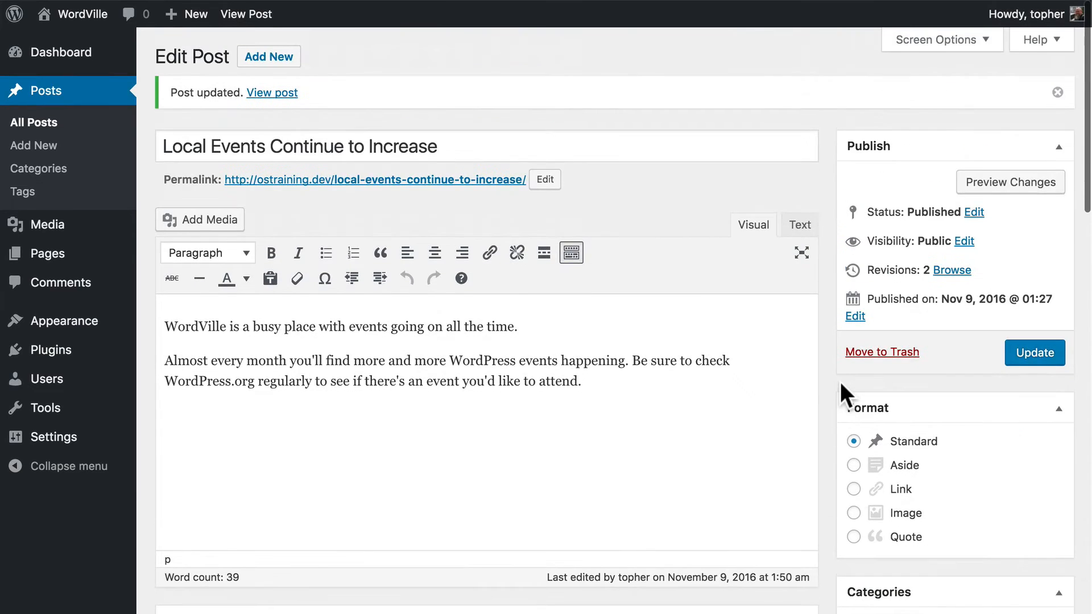
mouse_move(39, 168)
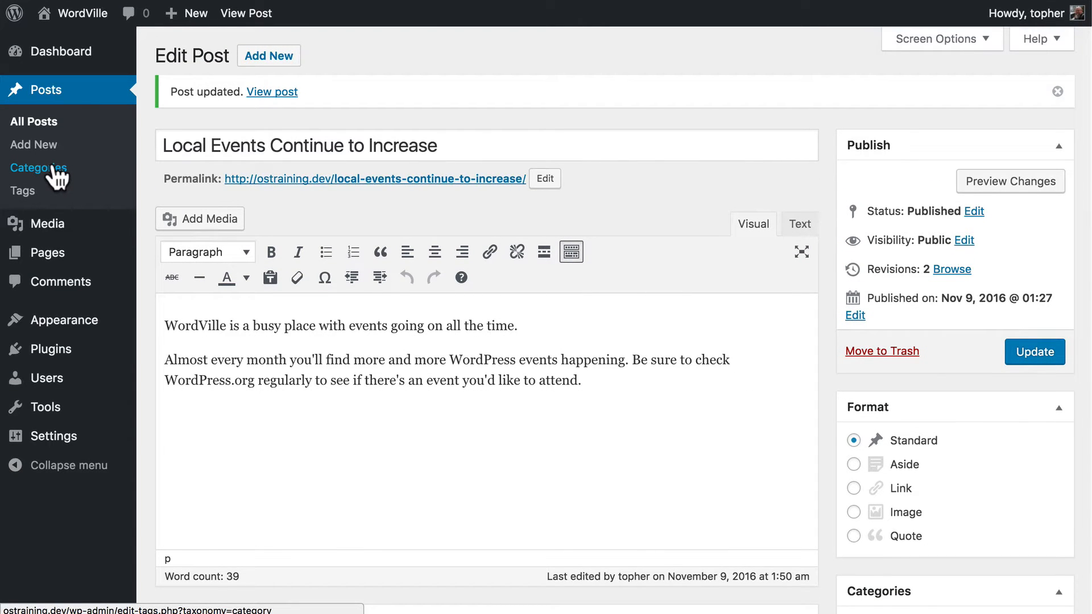
Go to Posts > Categories and bring up the Events category's edit screen
left_click(39, 167)
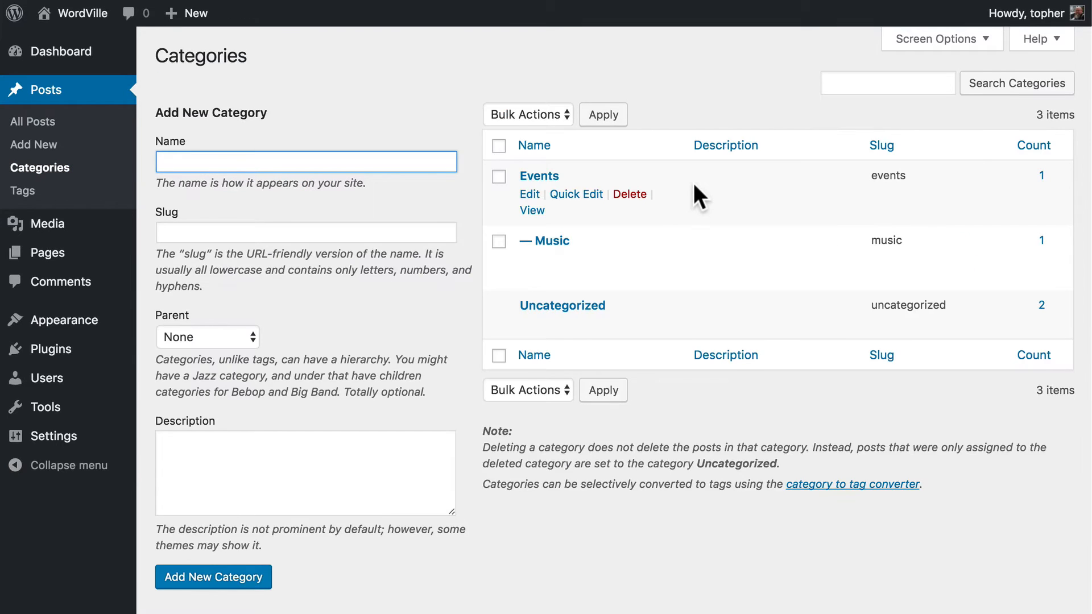
mouse_move(575, 193)
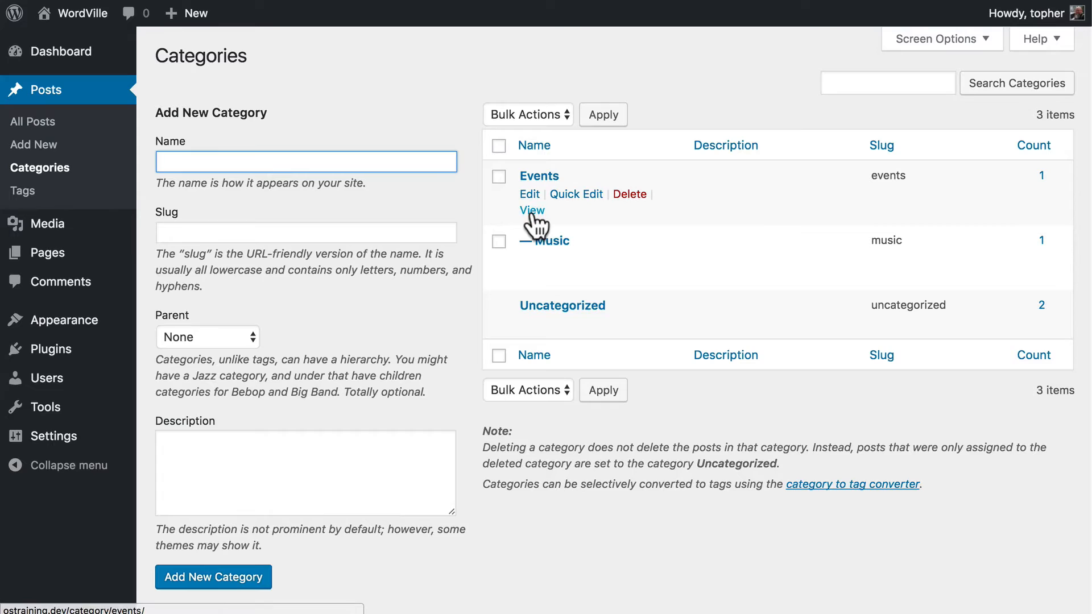
left_click(529, 194)
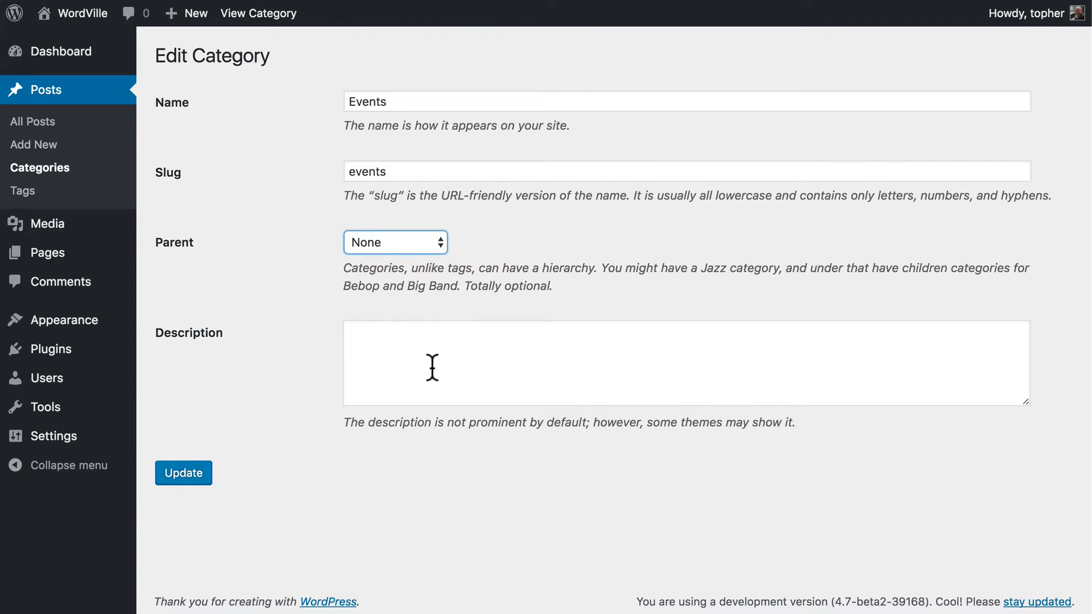
mouse_move(410, 370)
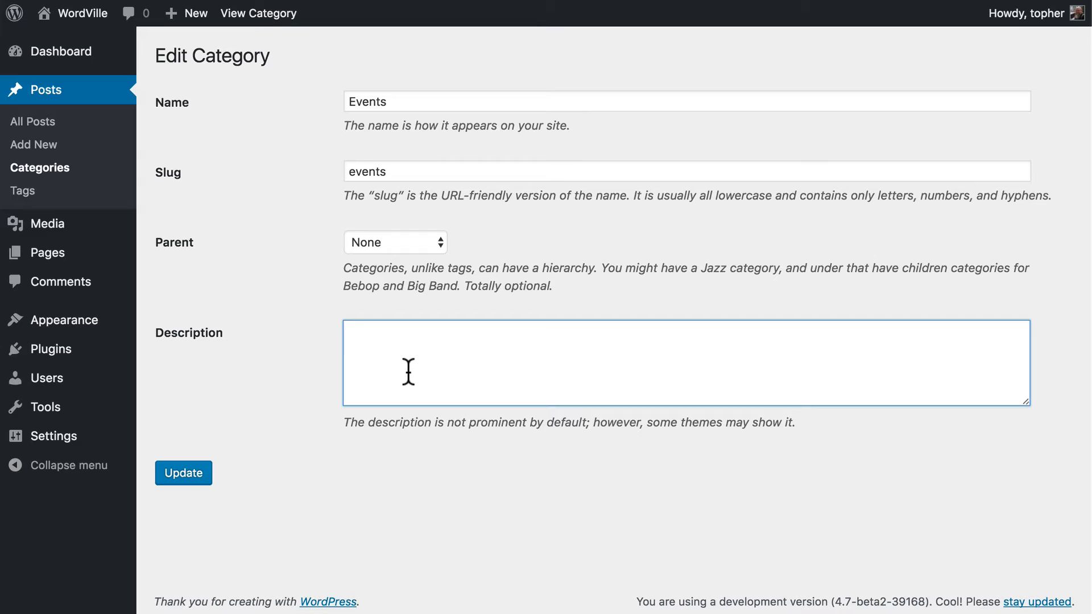
Describe Events as "Check out all of the WordVille Events!", update it, and go back to the categories list
type("Check")
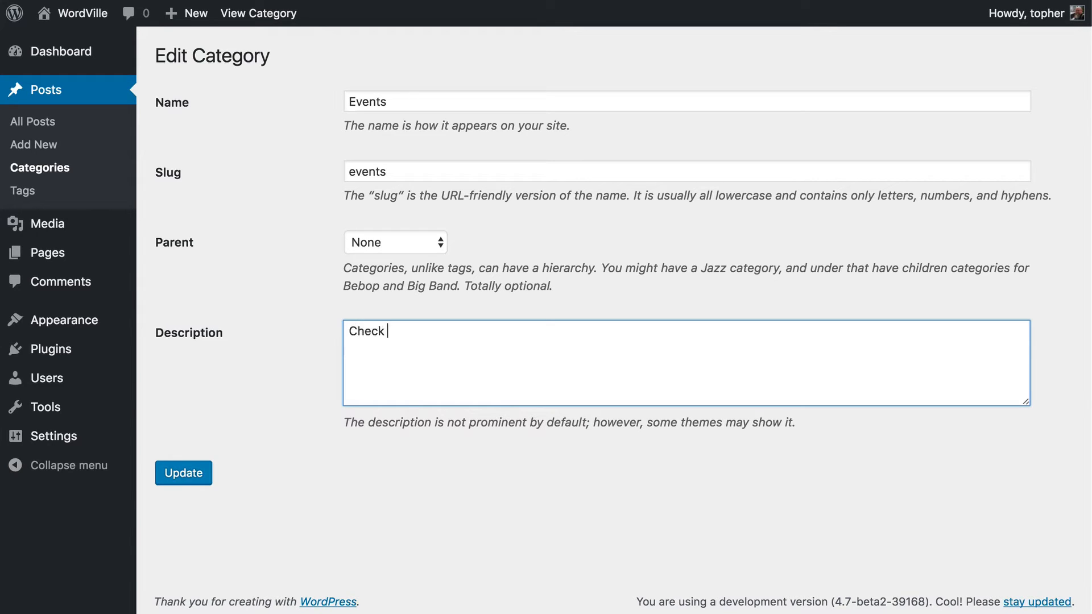
type("out all of the W")
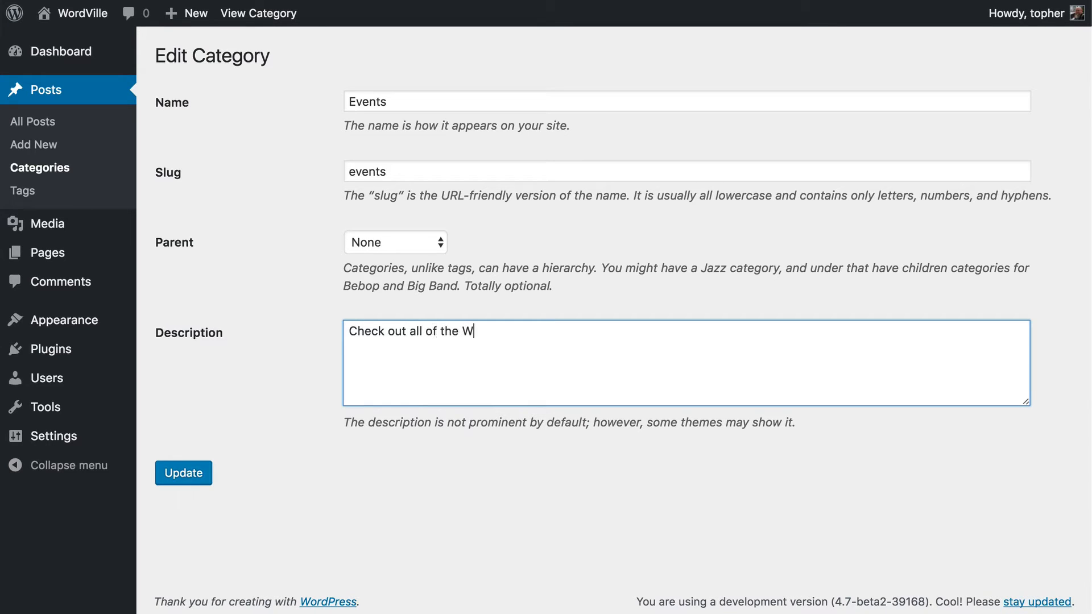
type("ordVille")
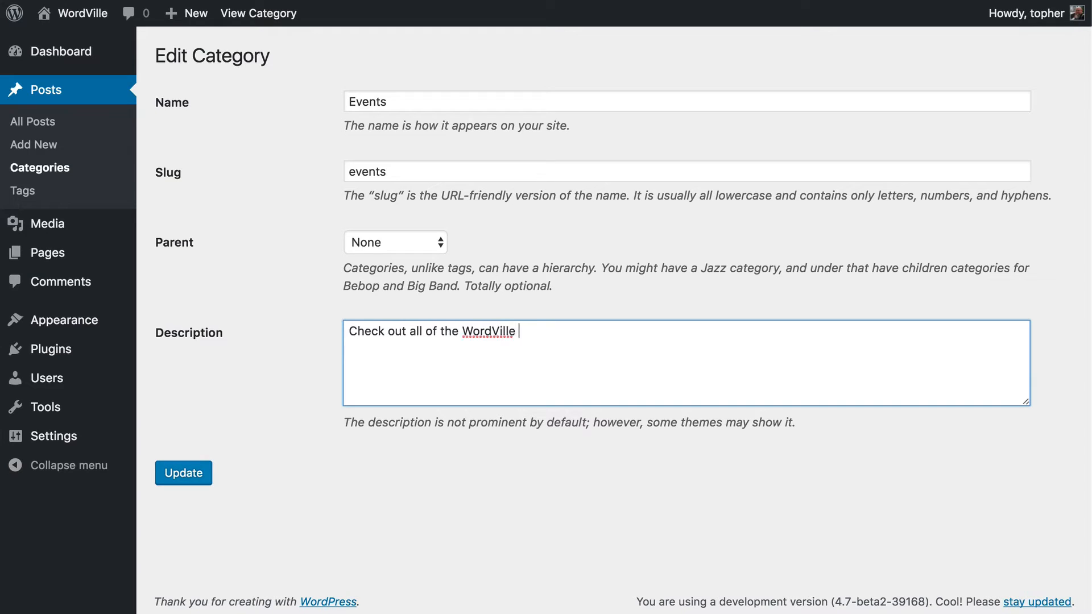
type("Events!")
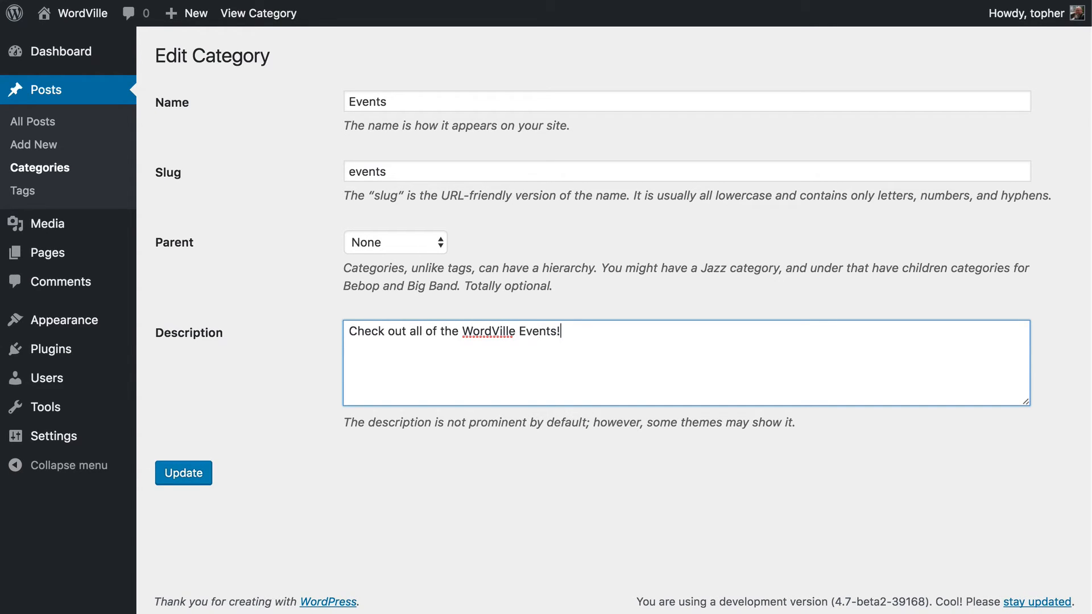
left_click(183, 473)
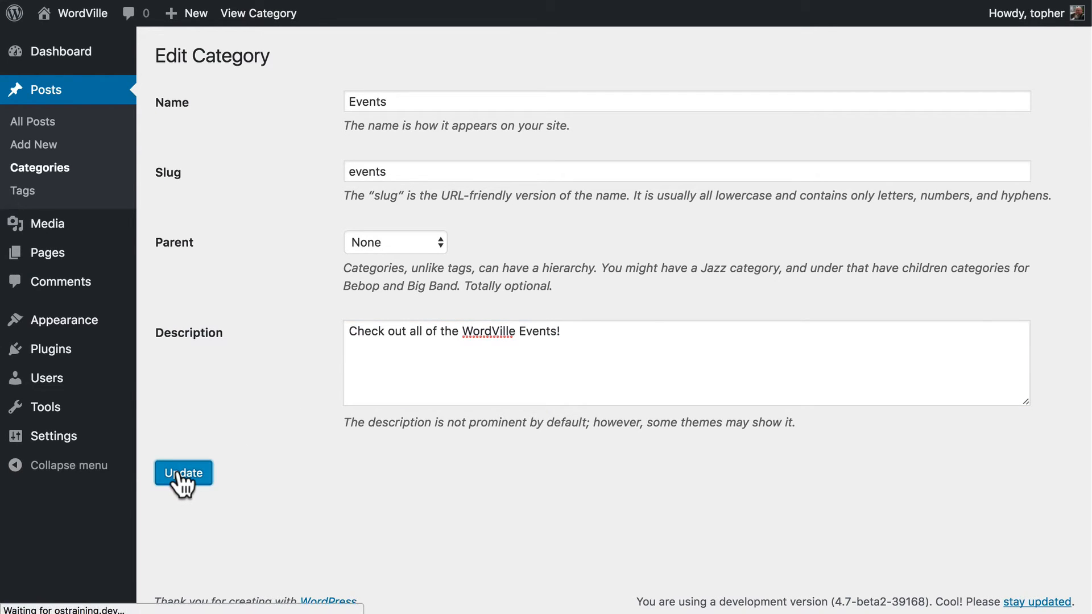
left_click(183, 473)
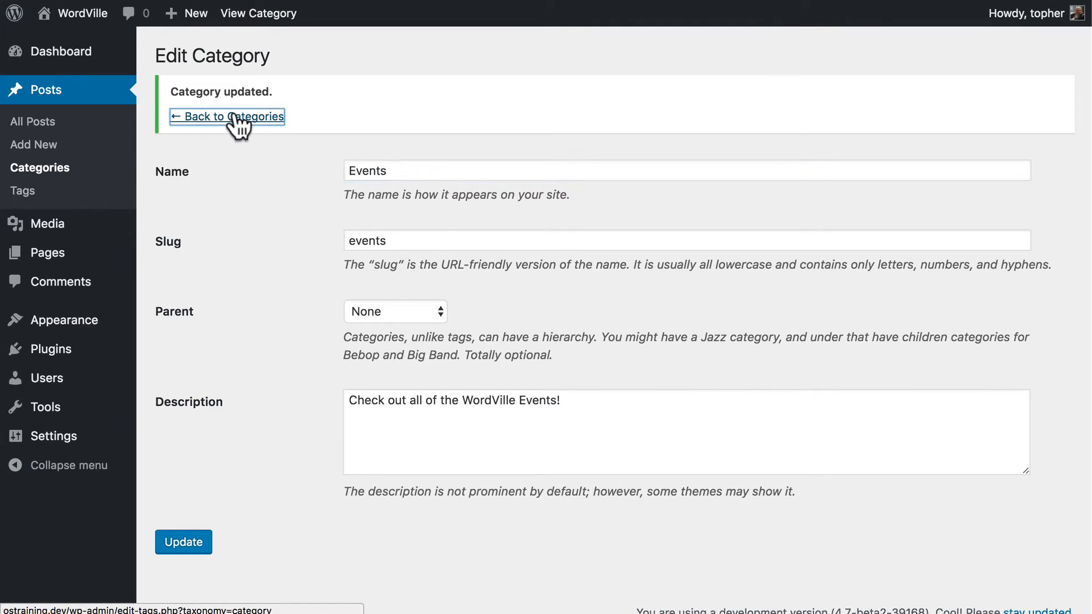
left_click(226, 116)
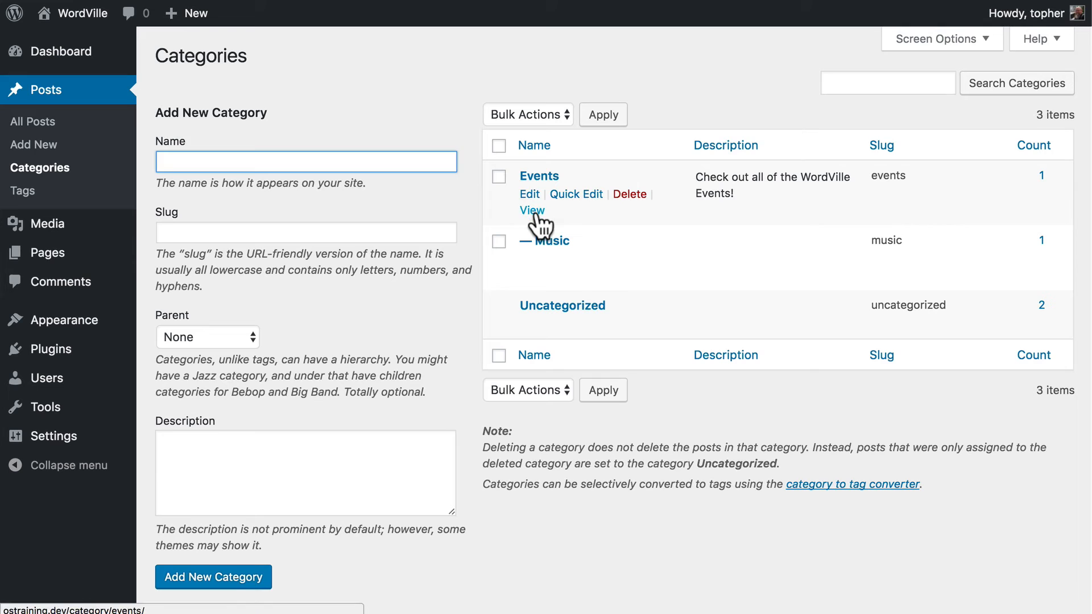
left_click(532, 209)
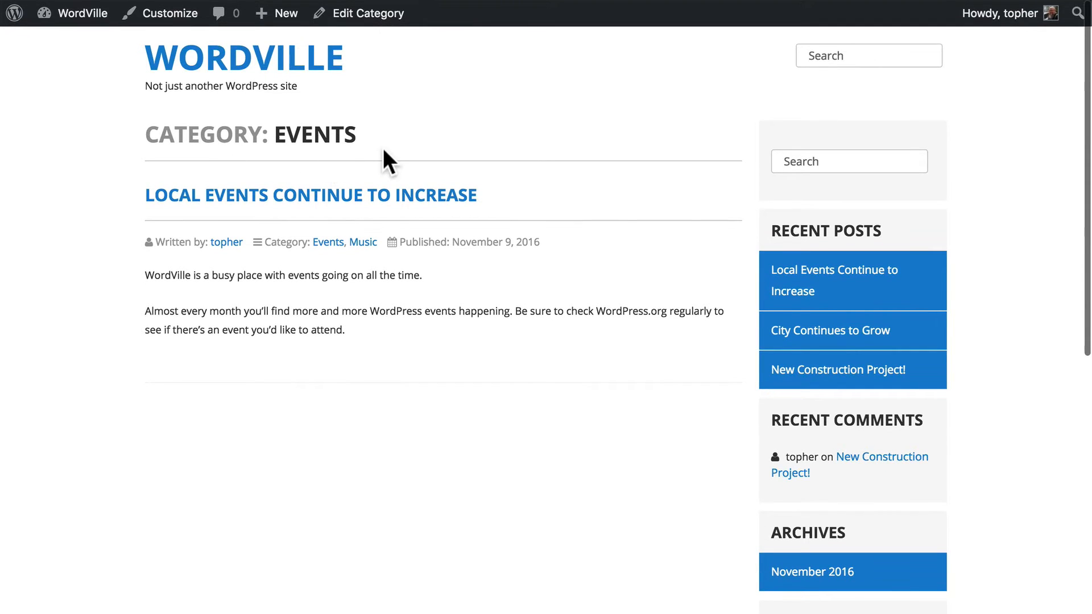
mouse_move(539, 170)
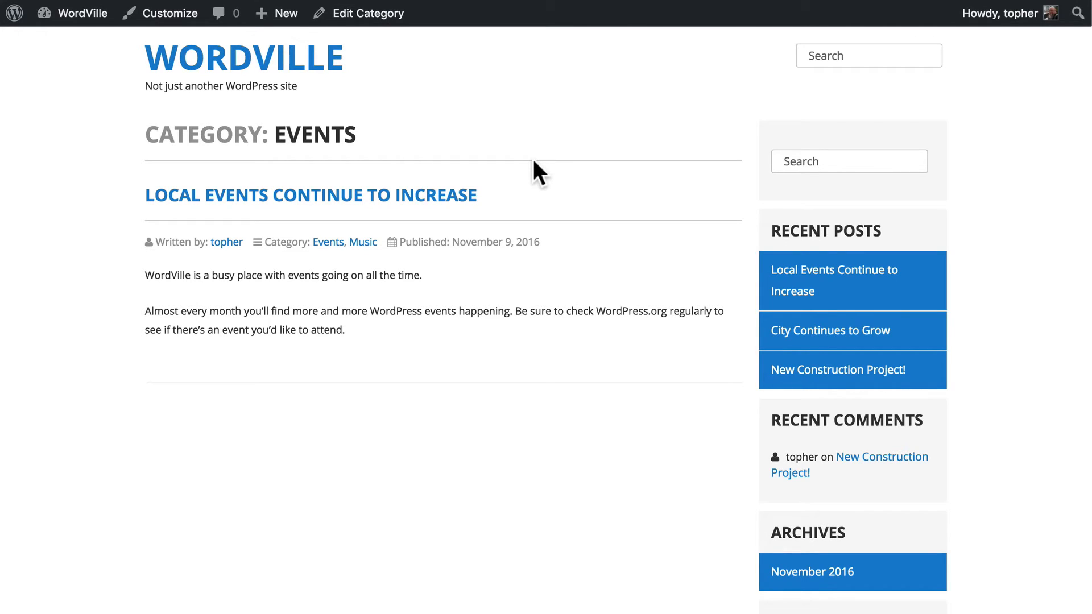
scroll("down", 3)
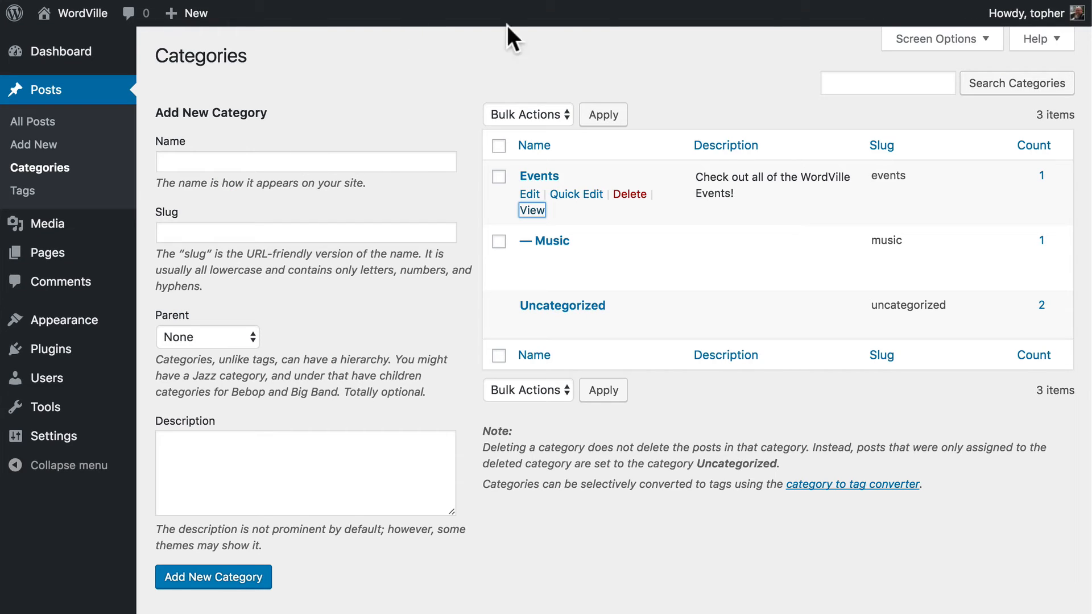
mouse_move(285, 256)
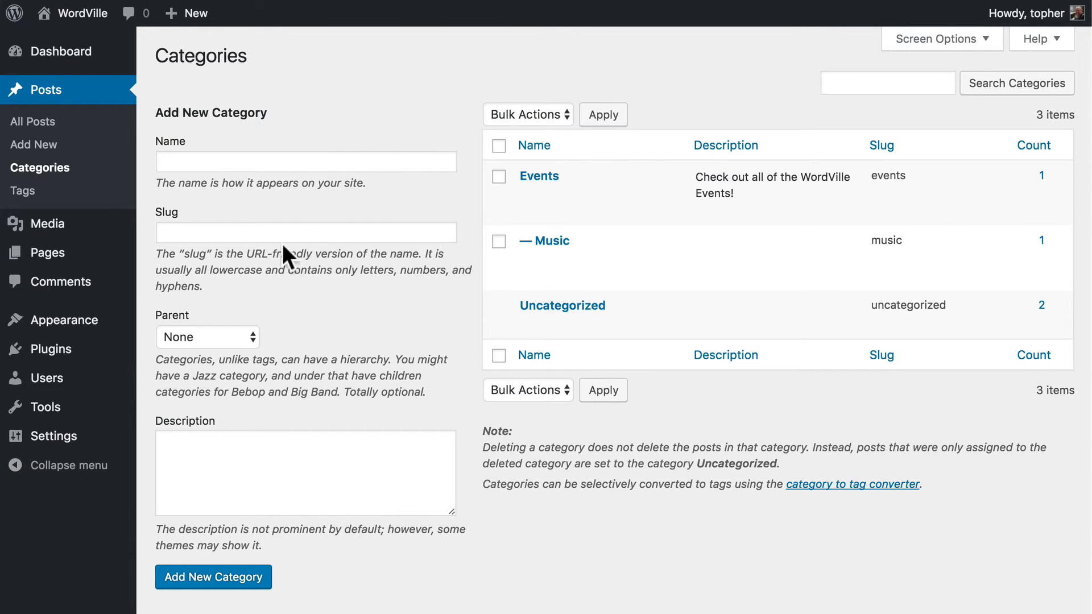
Create the Construction category, then the Growth category, both top-level with no parent
left_click(305, 161)
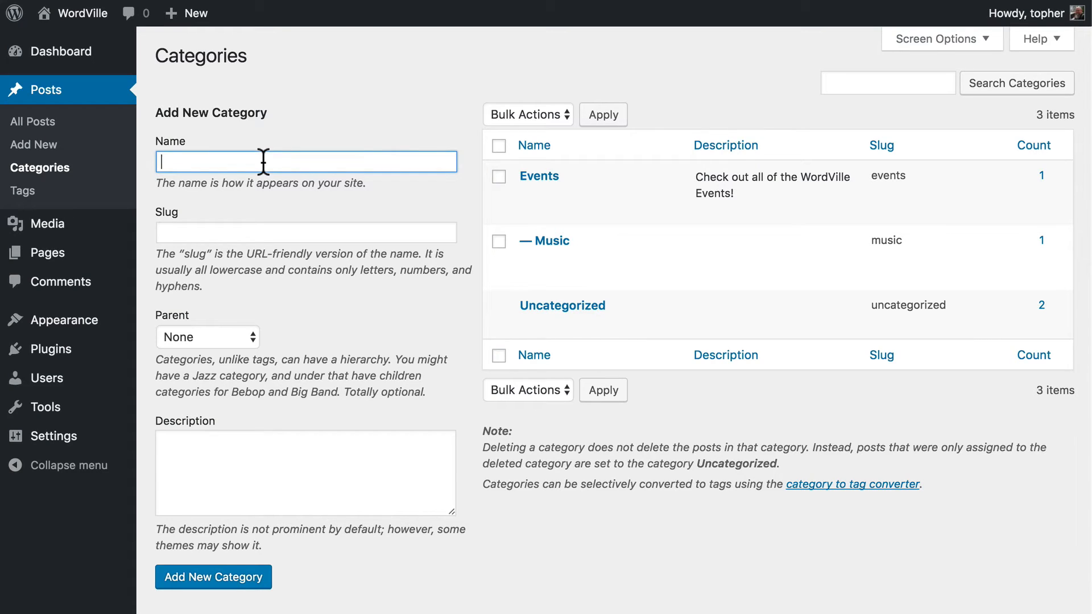
mouse_move(216, 312)
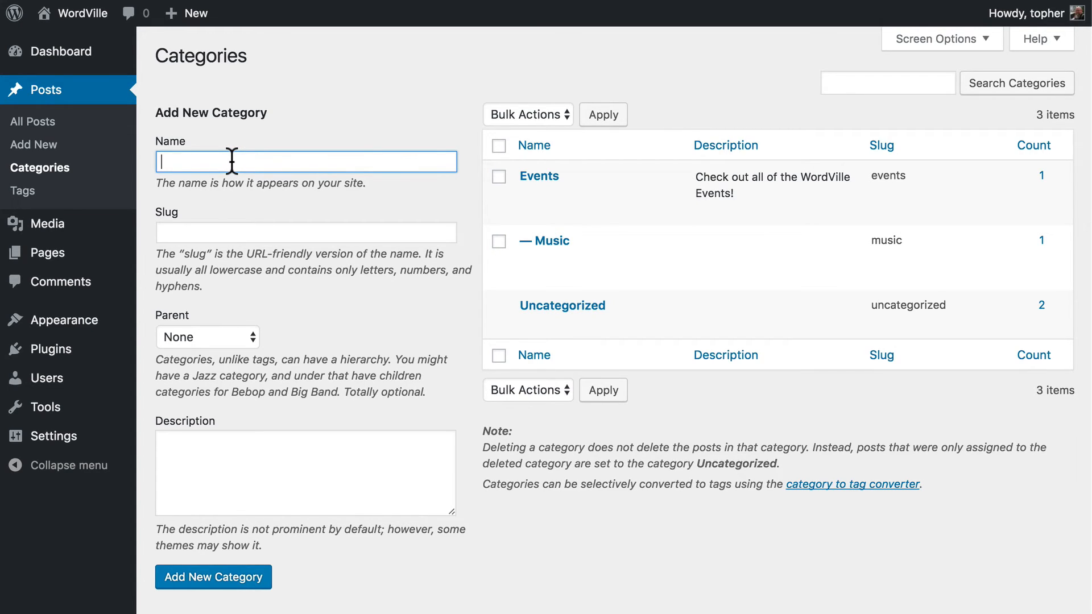
type("Construction")
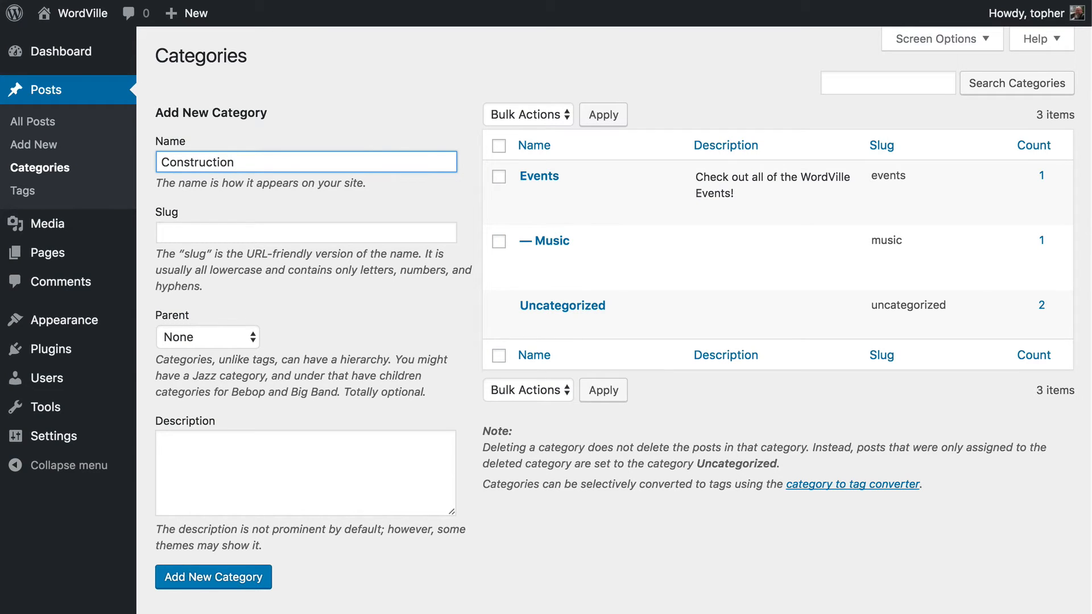
left_click(212, 577)
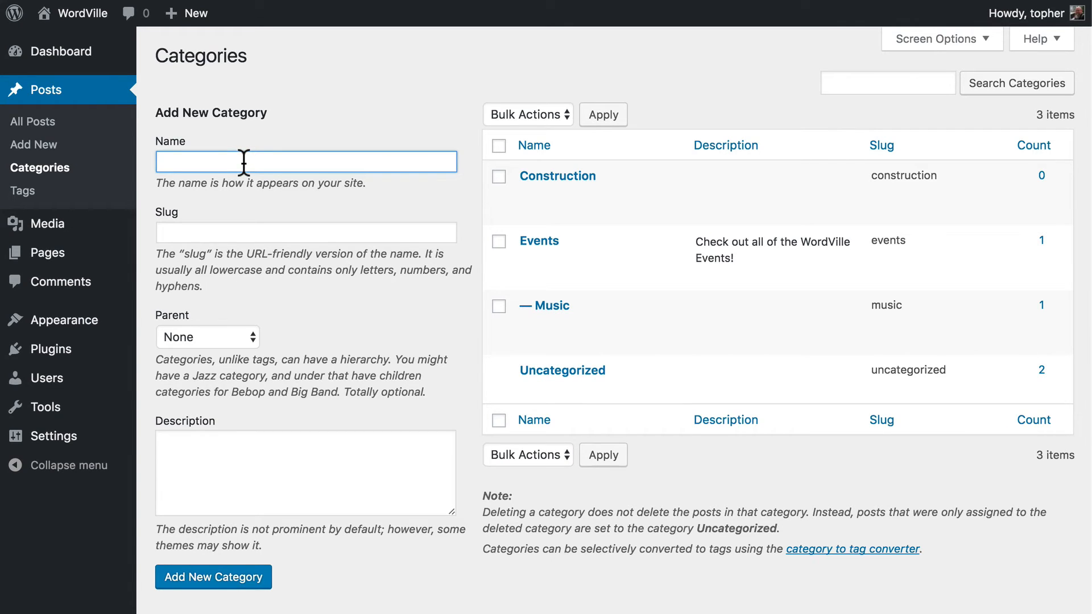
type("Growth")
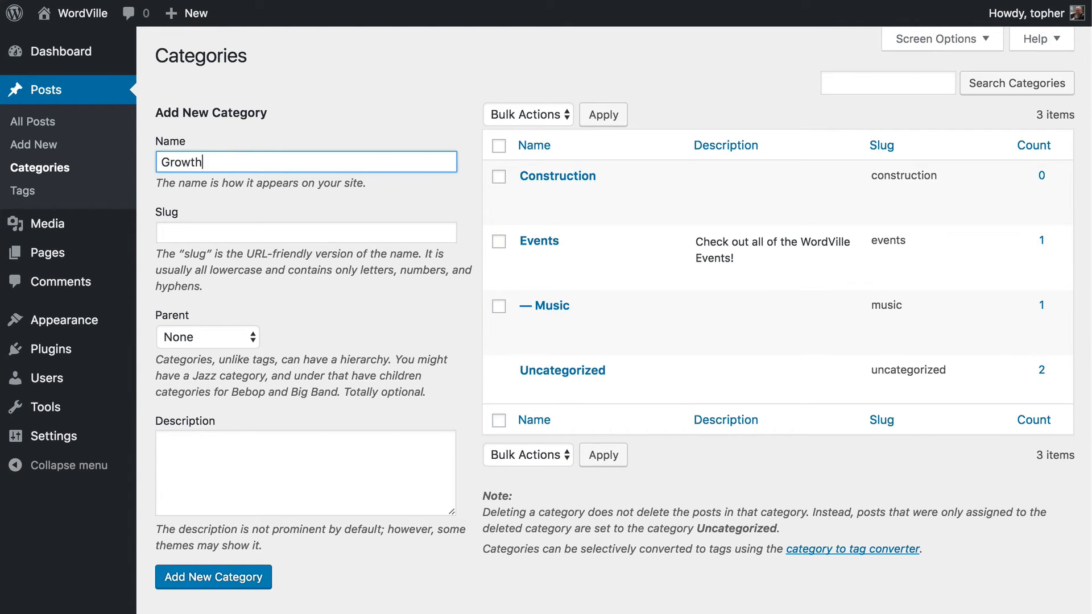
left_click(213, 576)
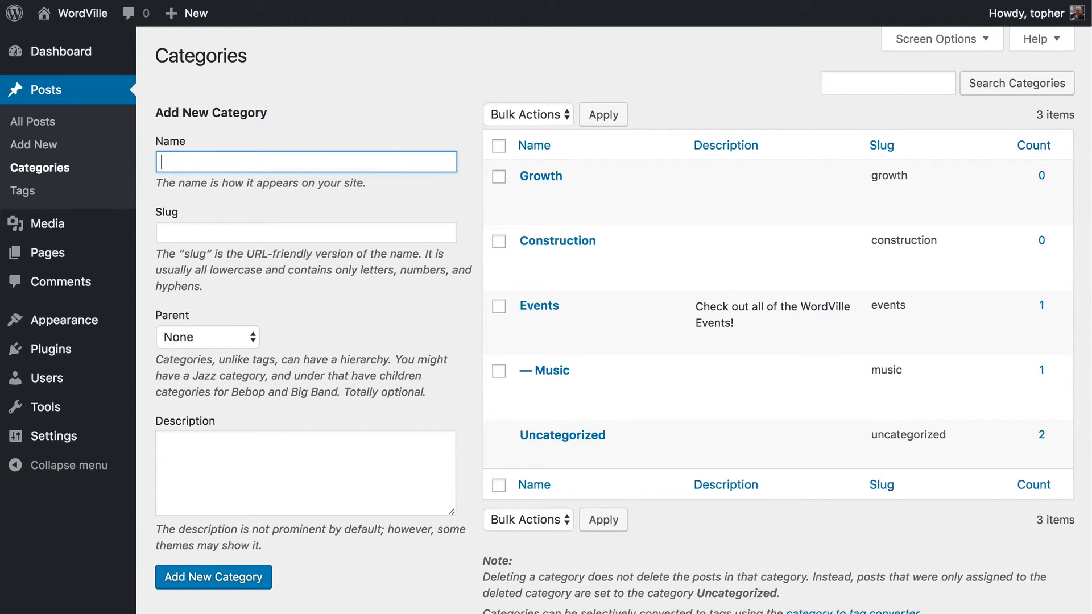
mouse_move(33, 121)
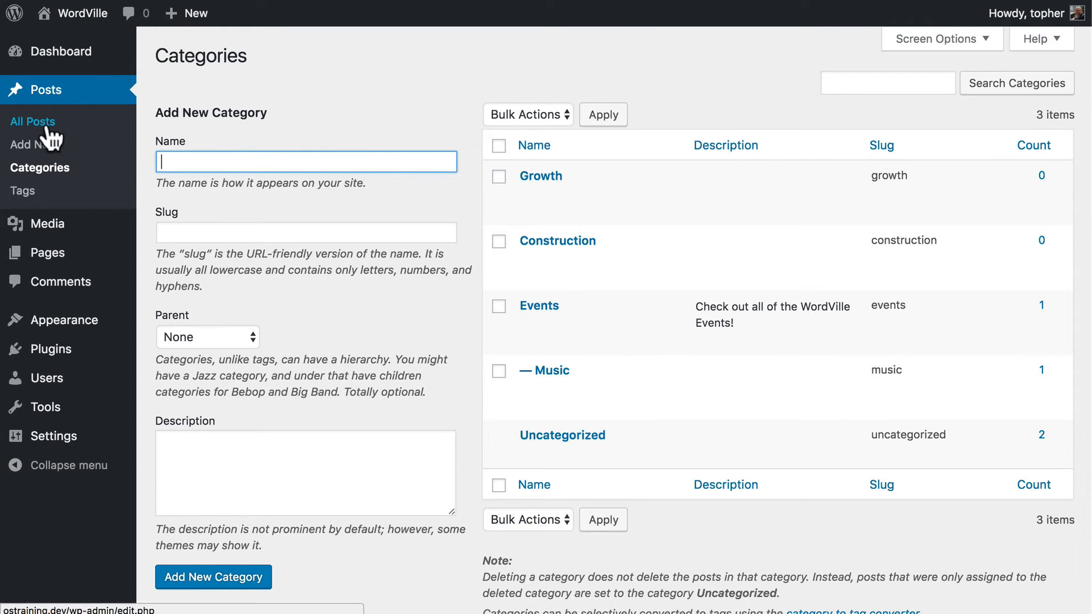
Quick-edit New Construction Project! to Construction only, removing Uncategorized, and update it
left_click(32, 121)
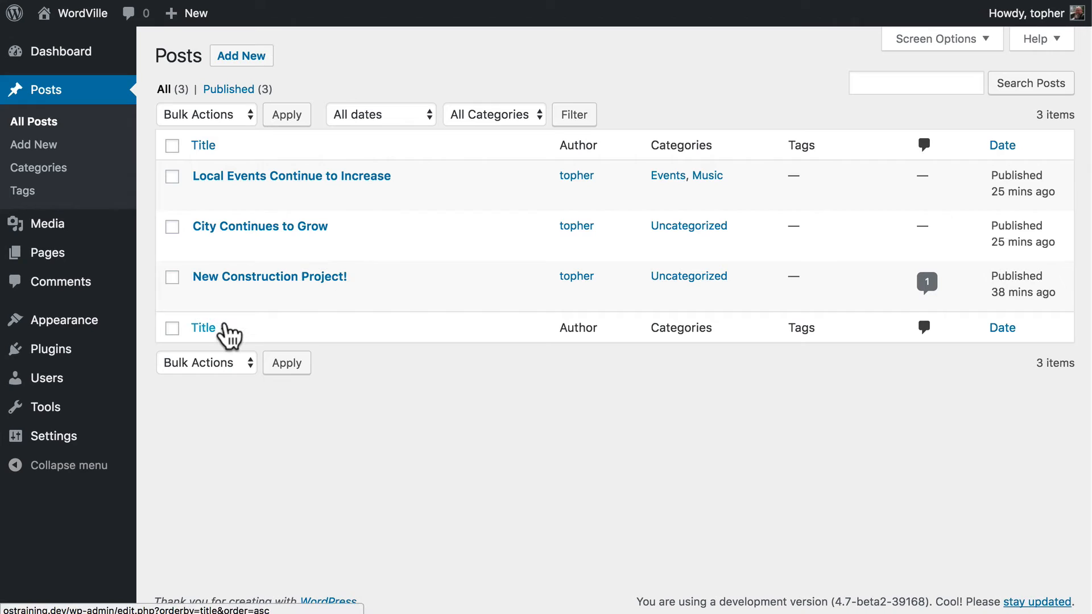
mouse_move(269, 276)
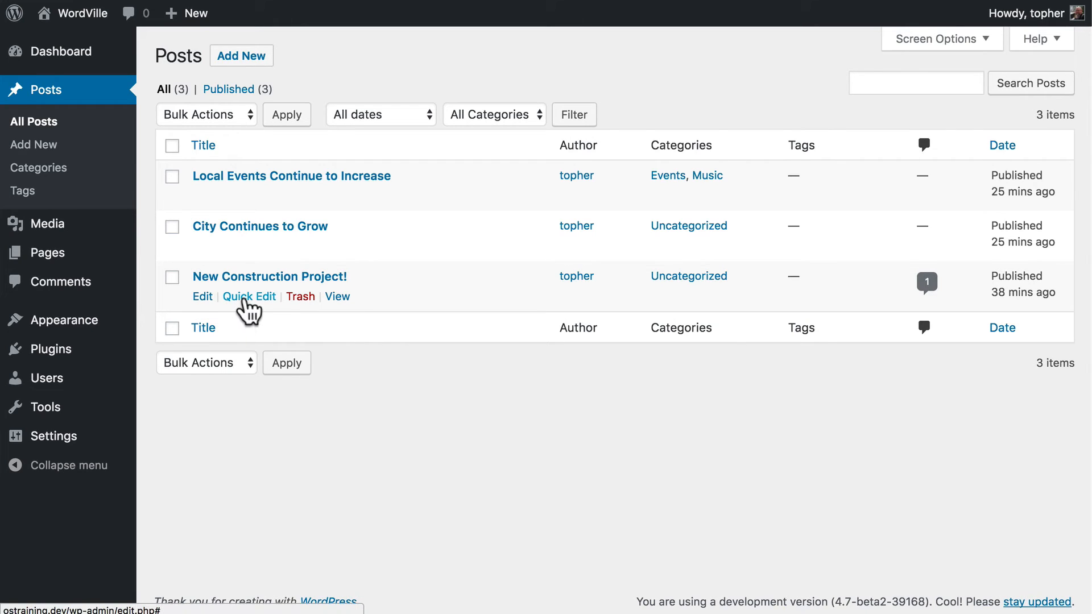
left_click(250, 296)
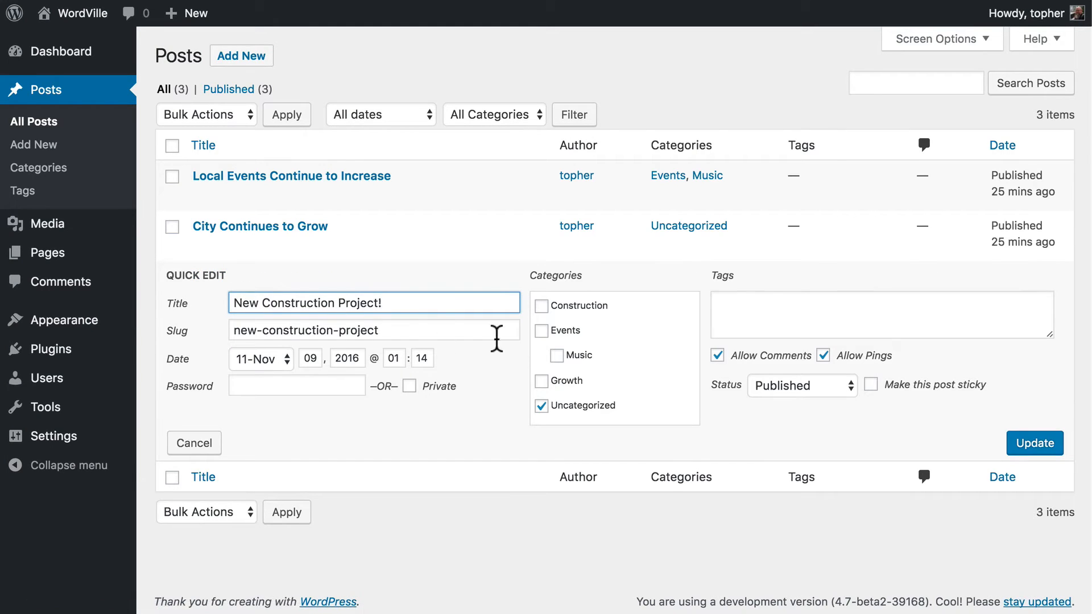
left_click(542, 305)
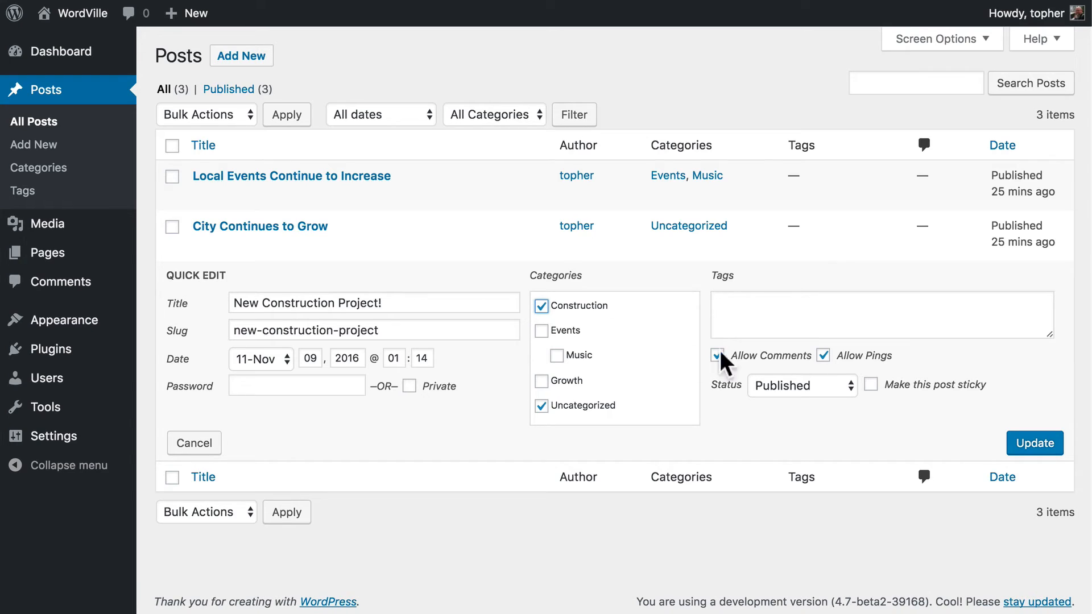
left_click(718, 355)
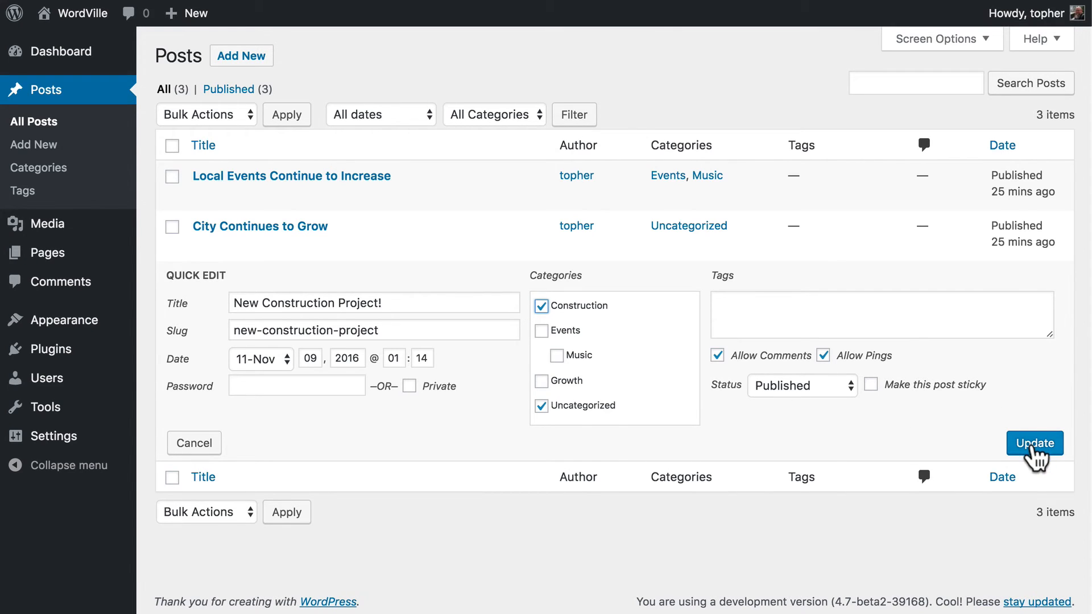
left_click(542, 406)
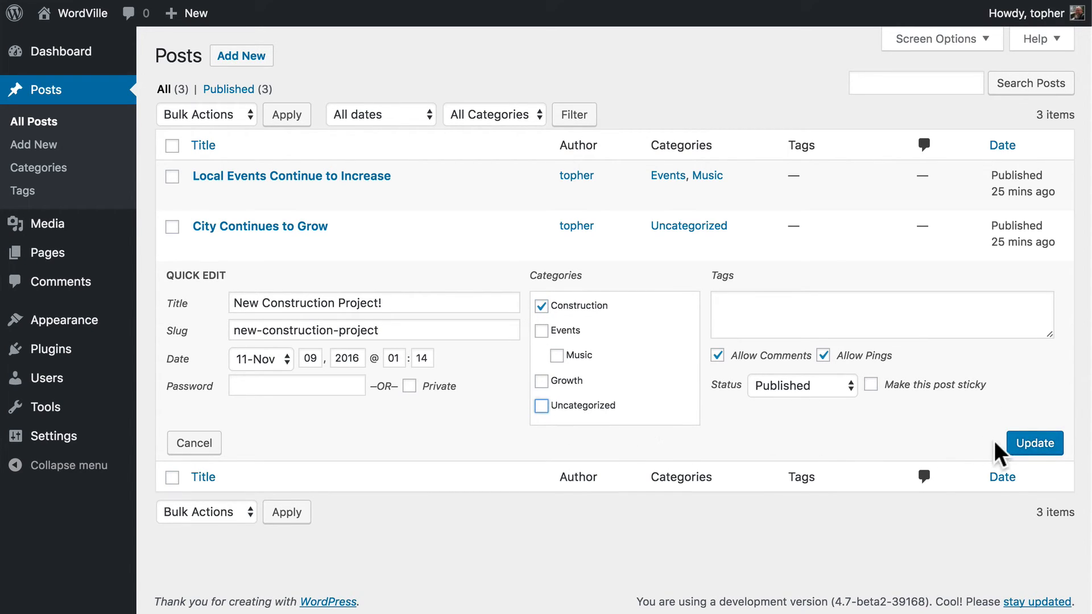
left_click(1035, 443)
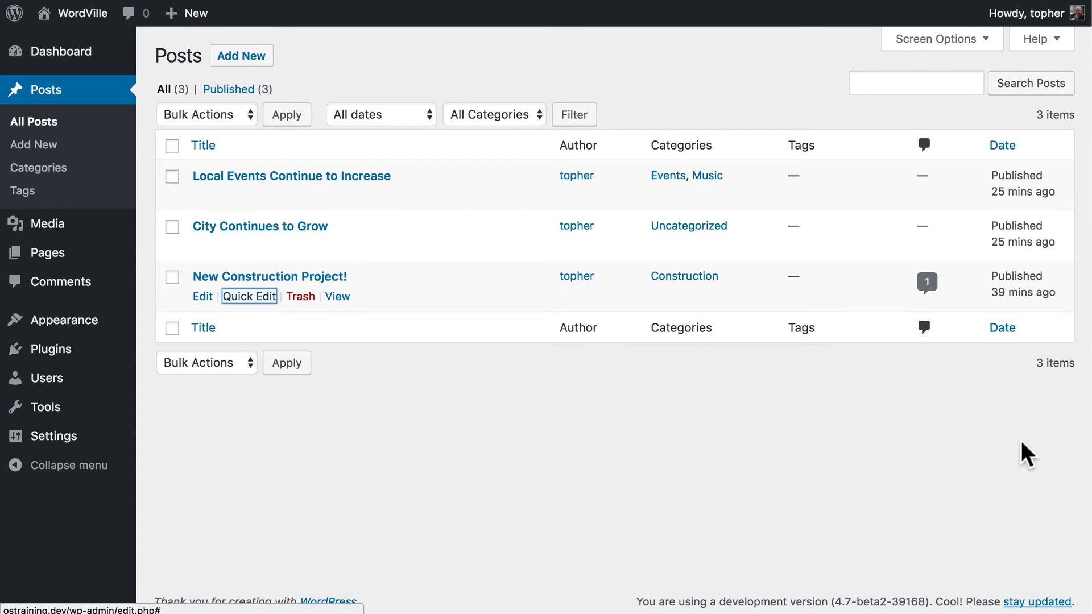
mouse_move(203, 246)
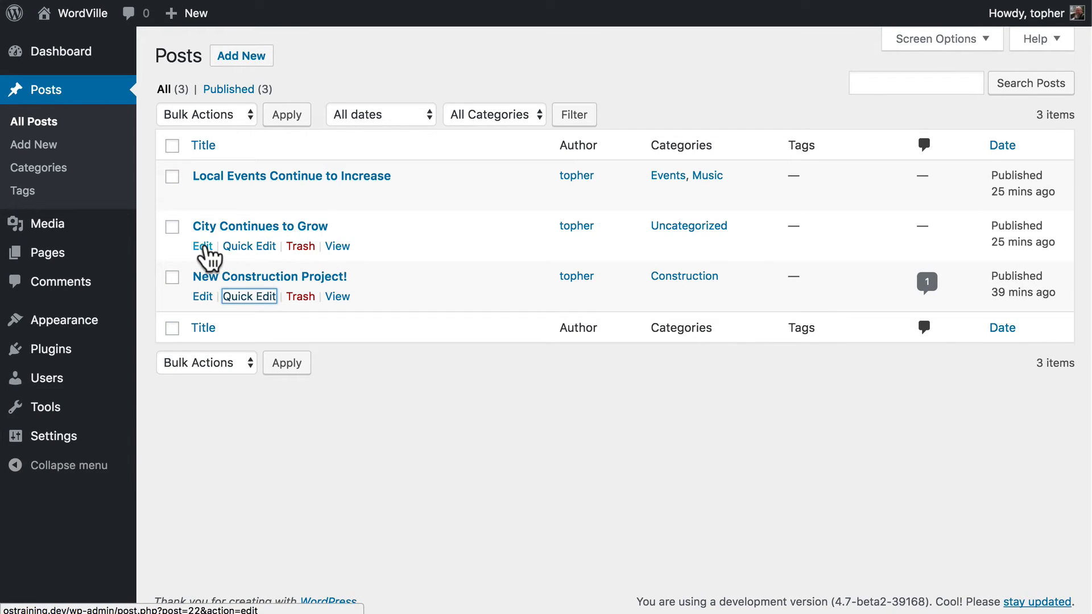
Edit City Continues to Grow so it is filed under Growth instead of Uncategorized, and update
left_click(201, 246)
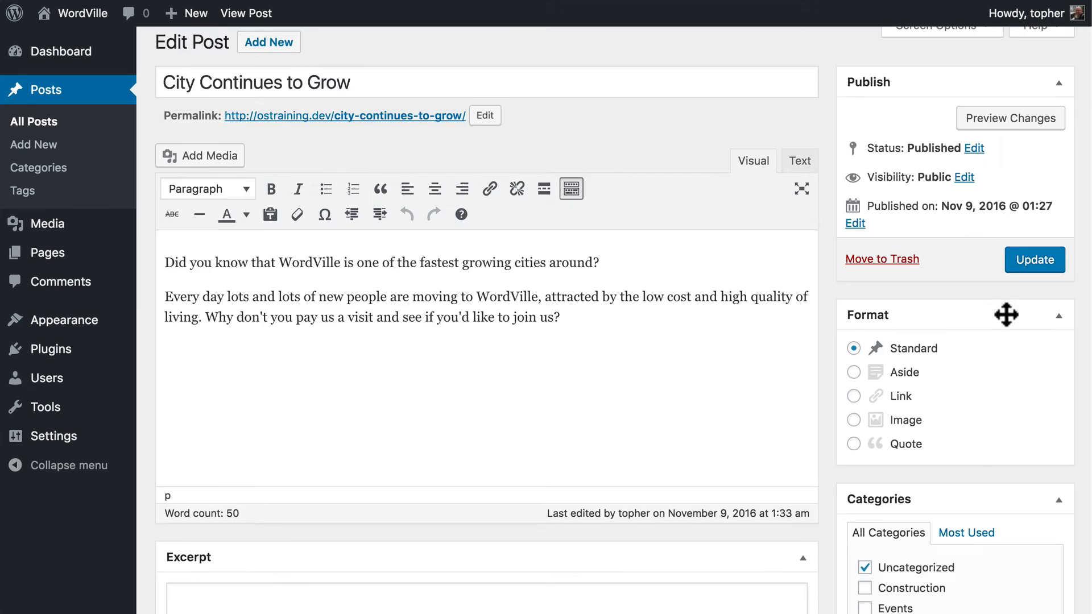
scroll("down", 3)
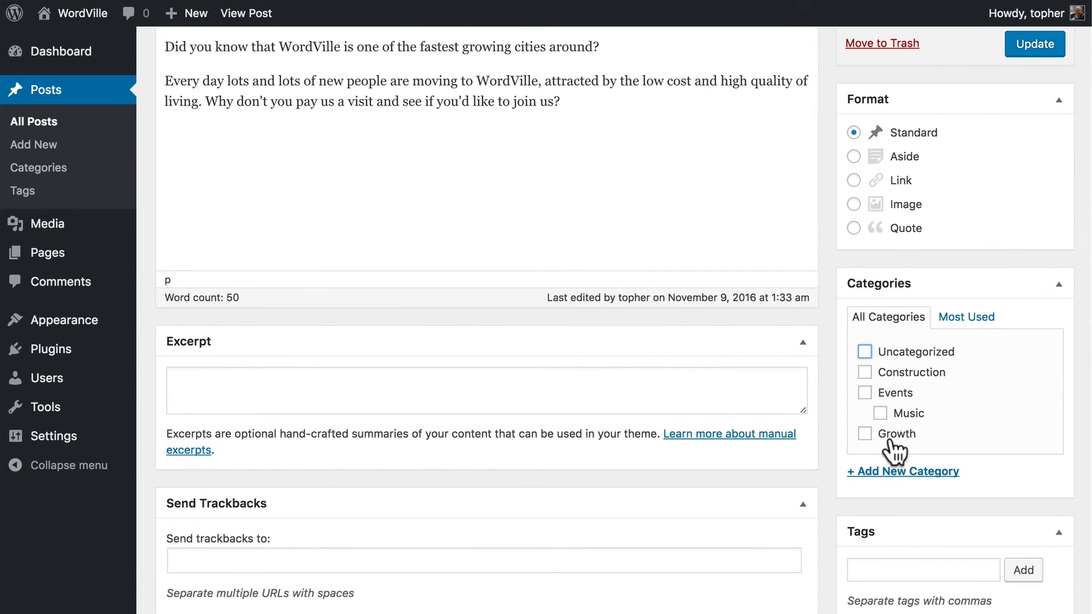
left_click(865, 433)
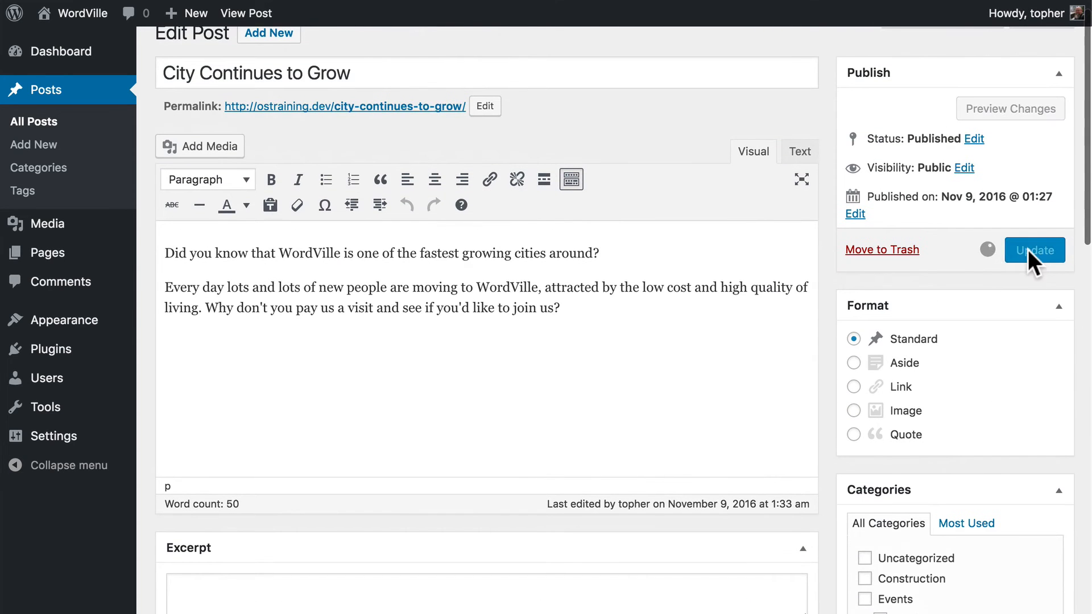
left_click(1034, 250)
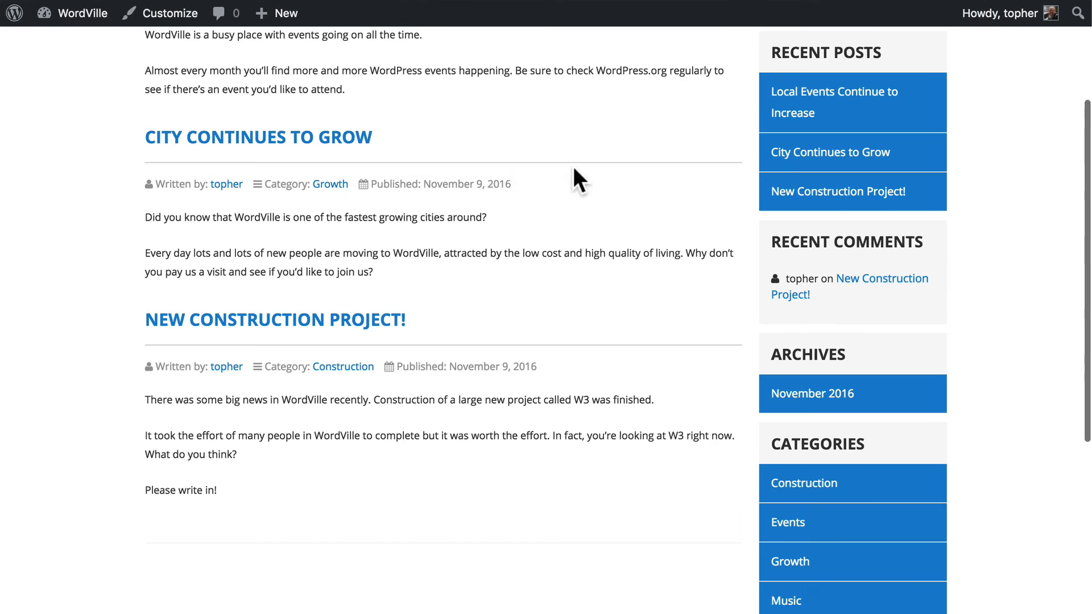
Scroll the live blog page checking each post's Category line shows Events/Music, Growth or Construction
scroll("up", 3)
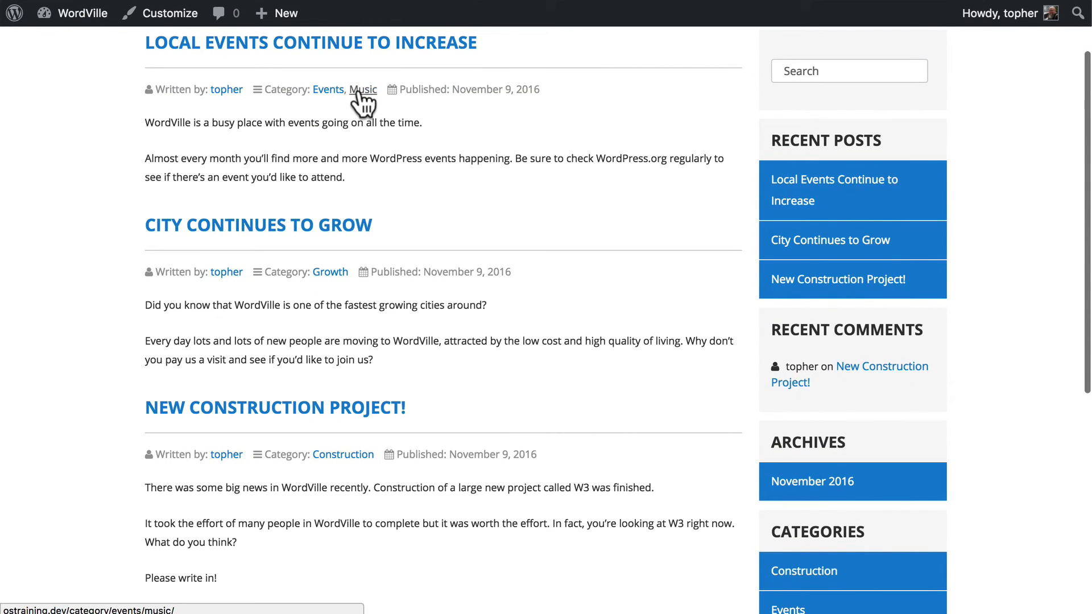
mouse_move(330, 272)
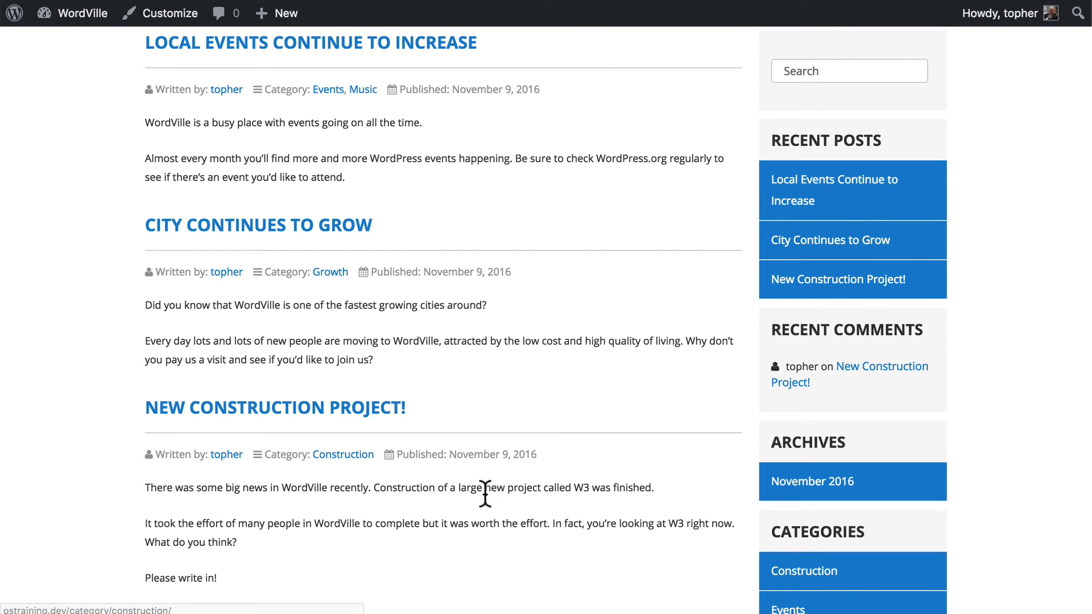
scroll("down", 3)
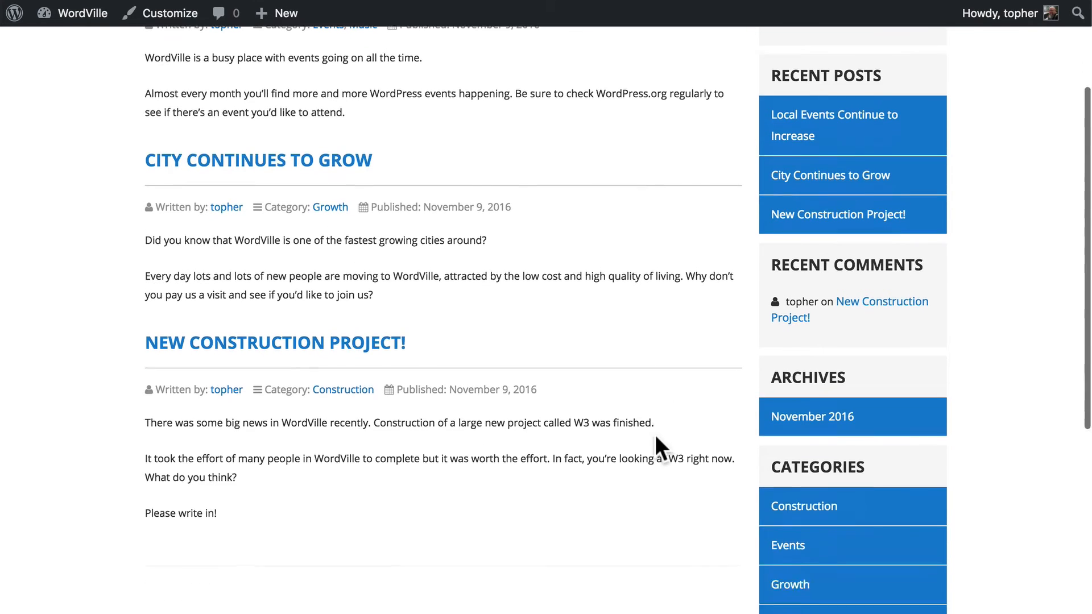
scroll("down", 3)
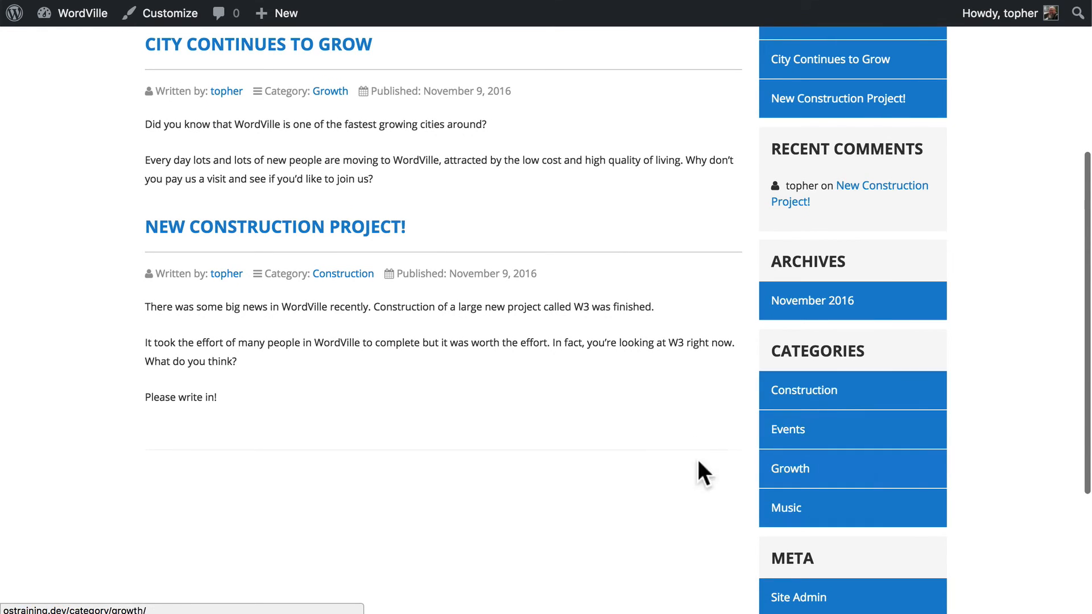
mouse_move(670, 458)
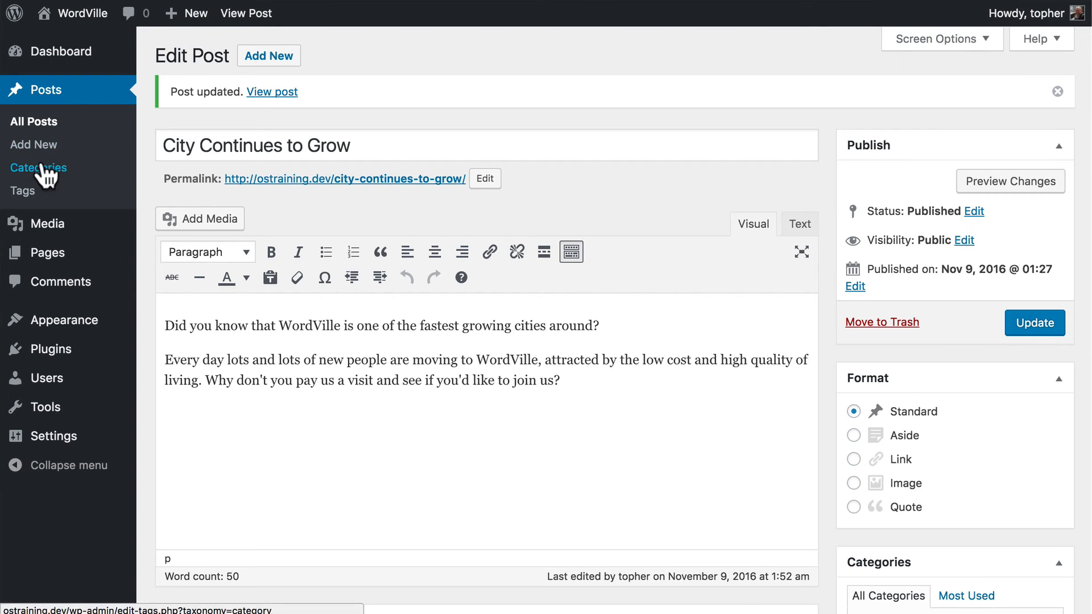
Check the category counts, then list only the Events posts, showing Local Events
left_click(39, 167)
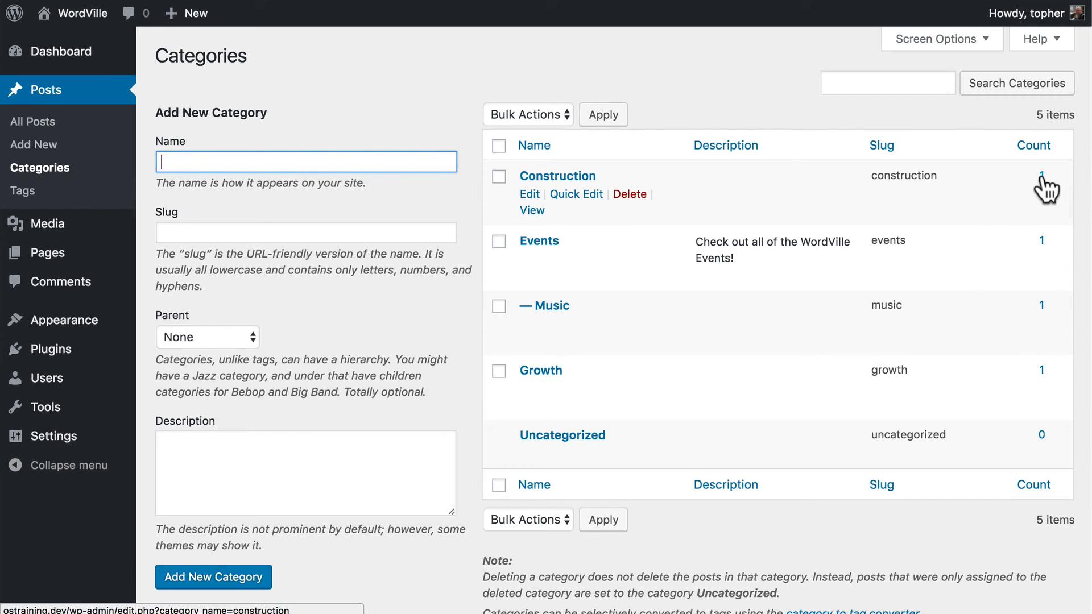
mouse_move(1043, 409)
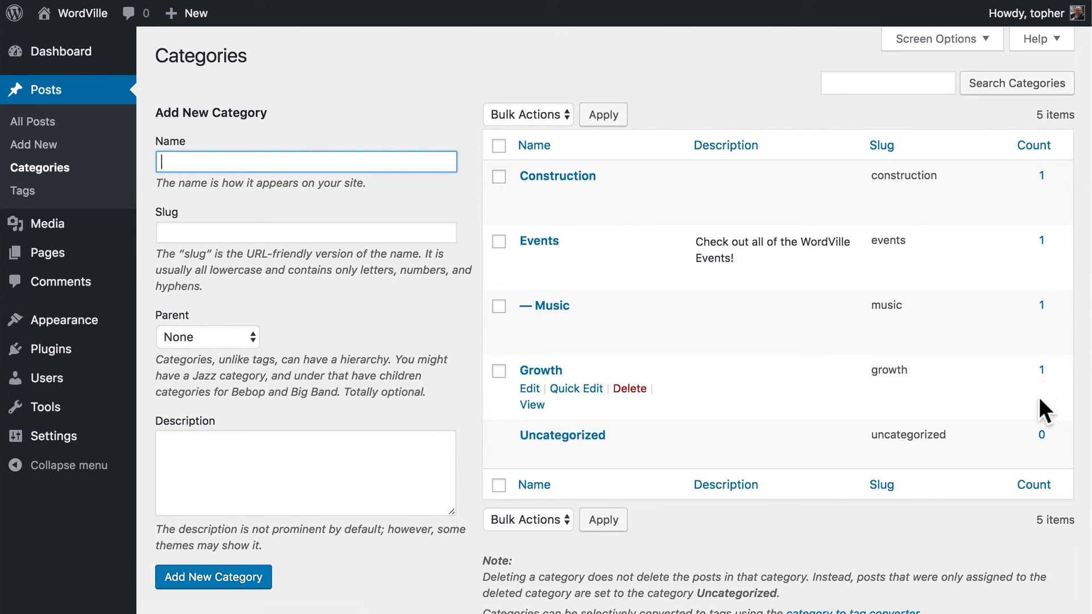
mouse_move(1047, 249)
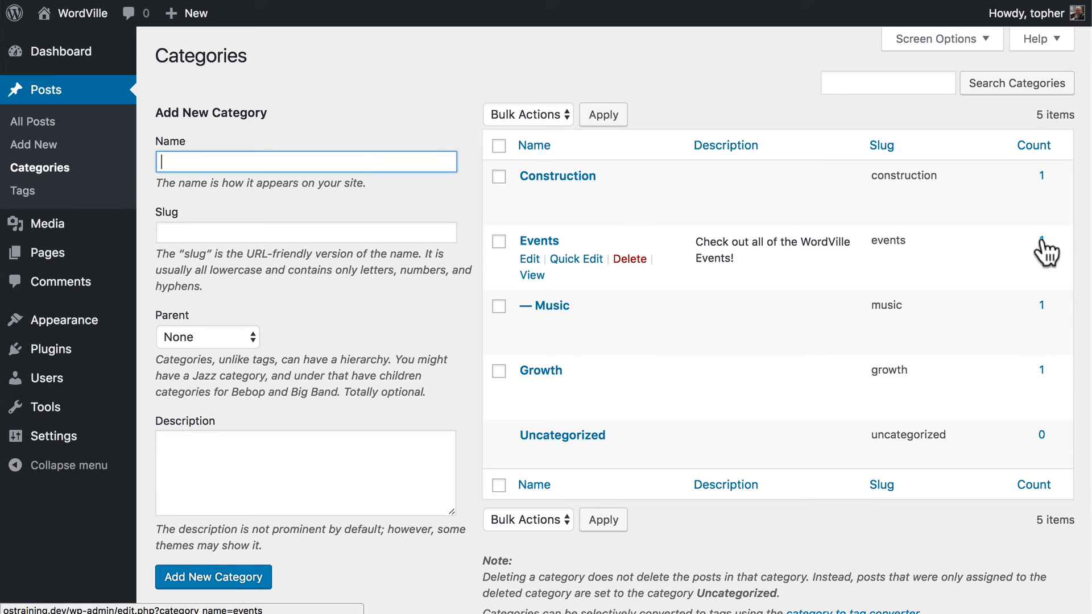
left_click(1042, 240)
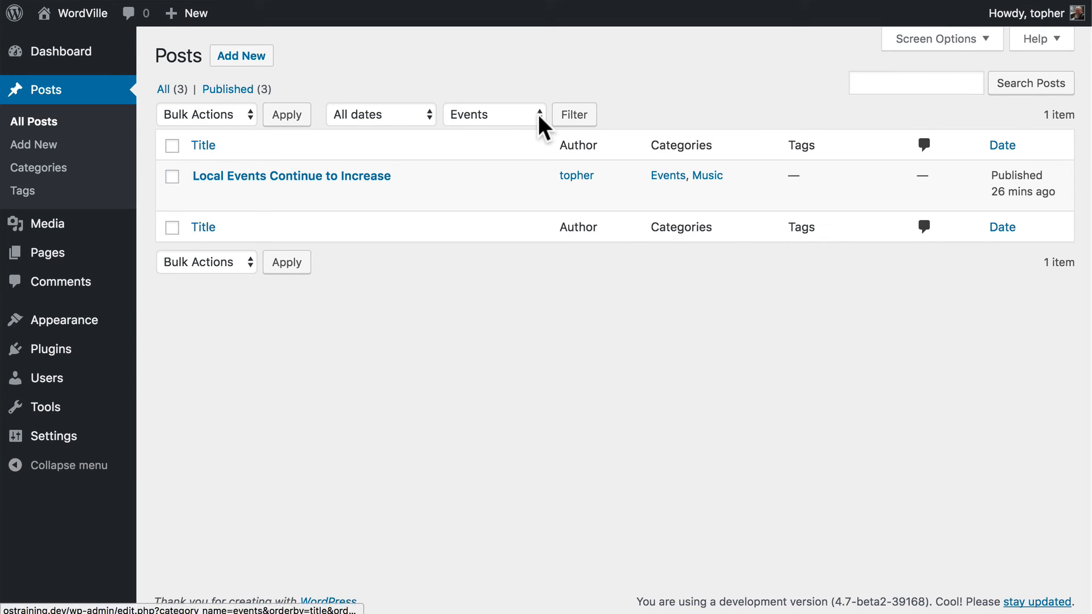
left_click(495, 114)
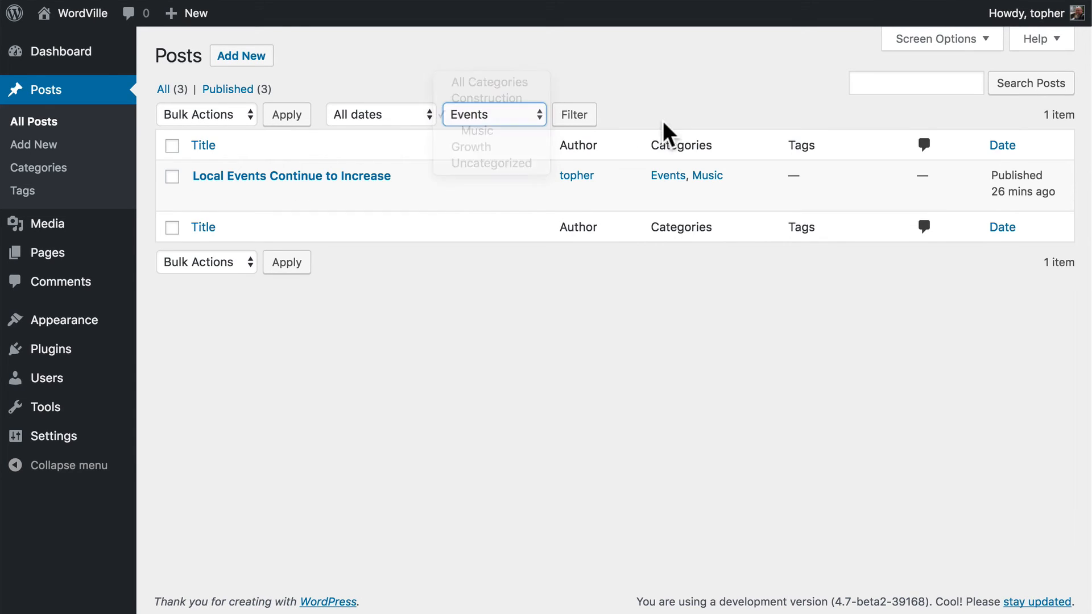
left_click(476, 131)
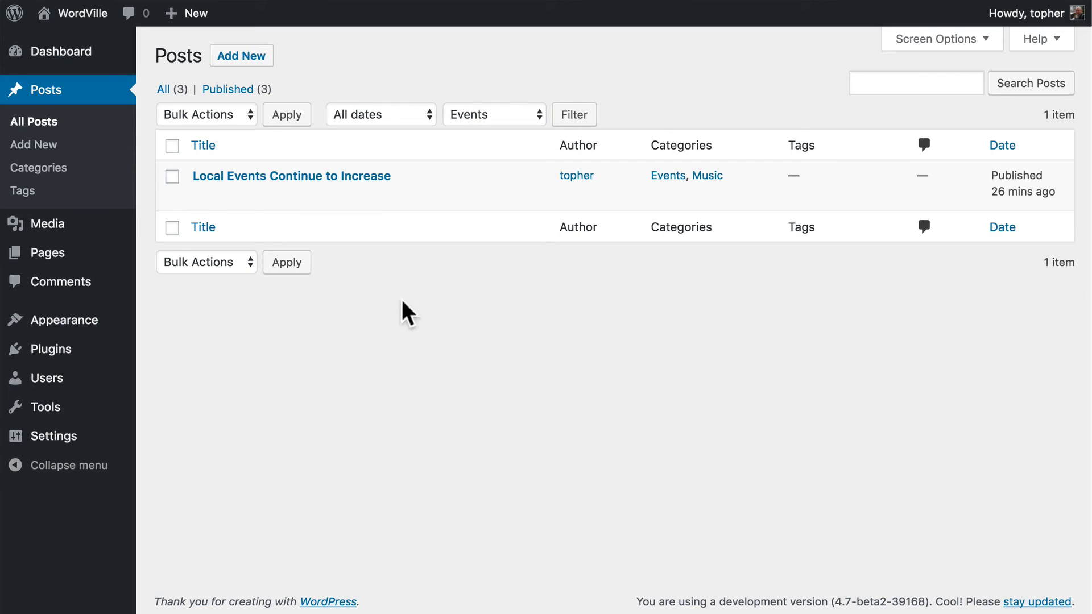
mouse_move(417, 315)
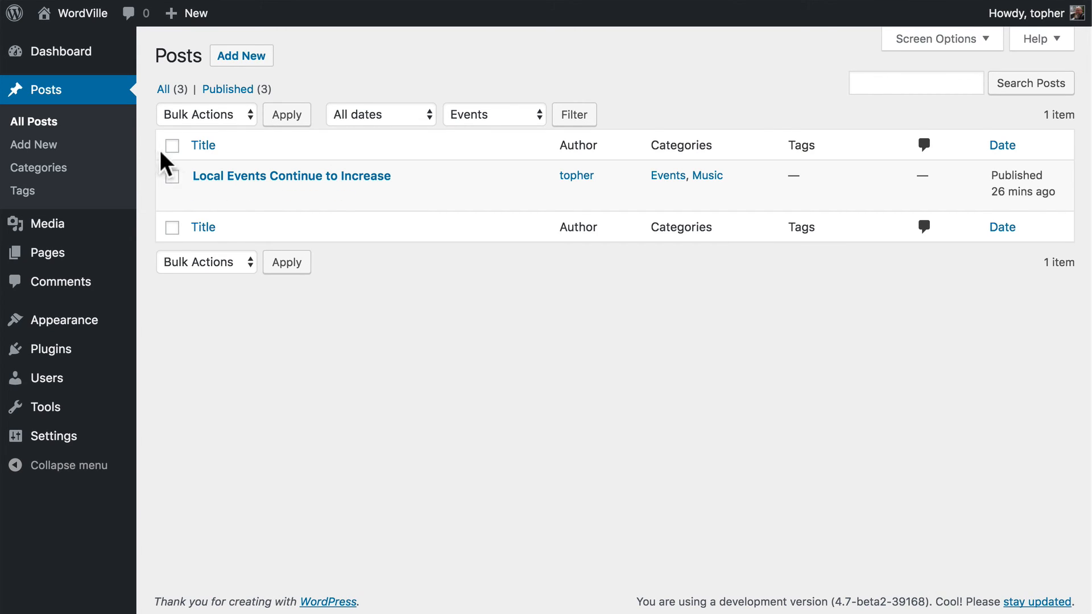
left_click(206, 113)
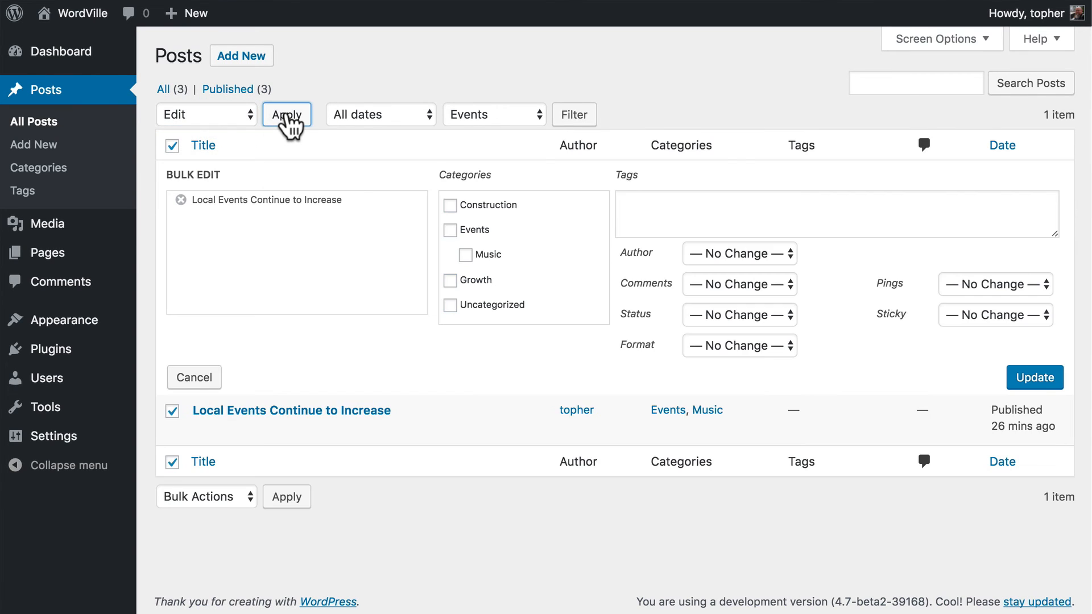
mouse_move(471, 212)
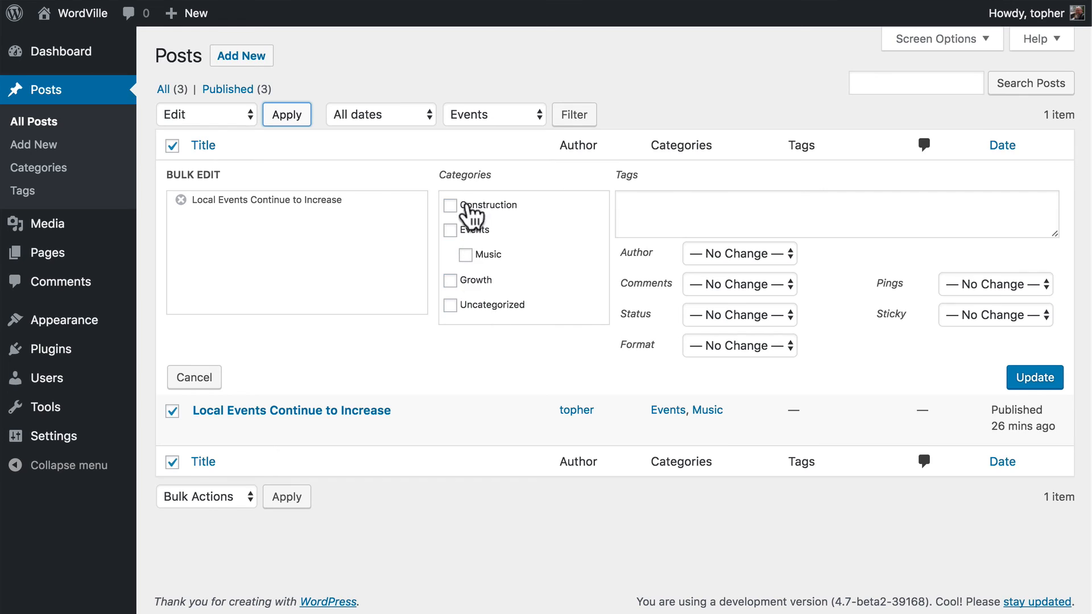
left_click(193, 377)
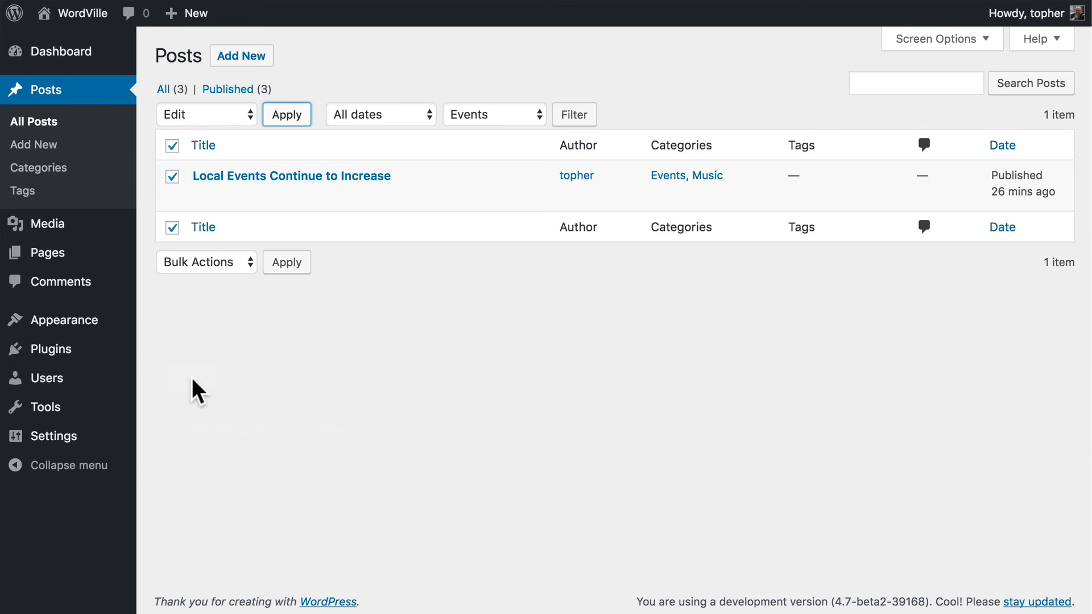